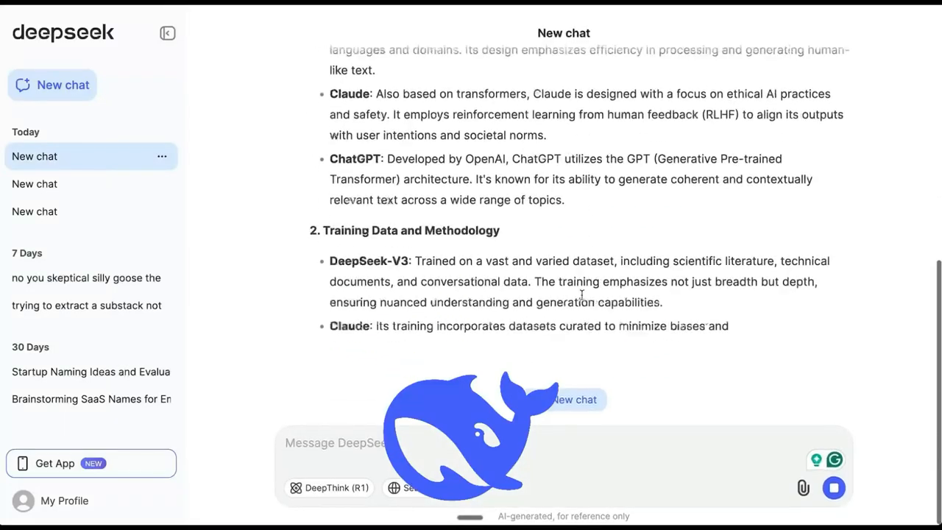
Step: Scroll down the DeepSeek comparison chat before starting a fresh conversation
scroll("down", 3)
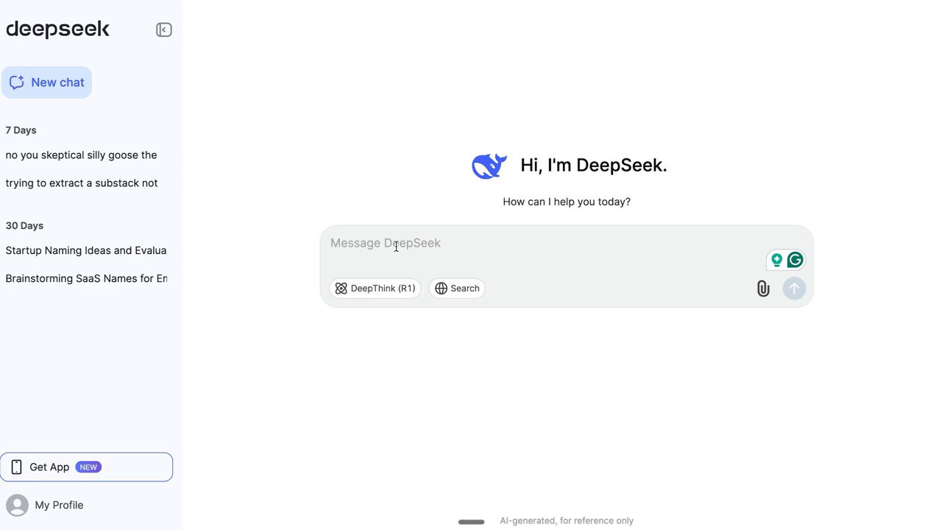
Step: Send the blog-assistant prompt asking for 10 titles on posting daily YouTube videos
type("You are my blog post writing assitant.")
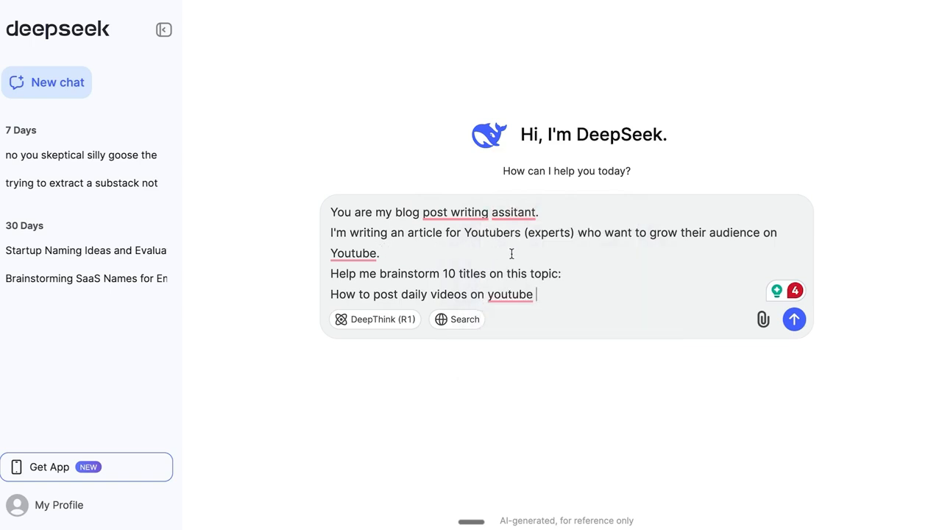
mouse_move(607, 237)
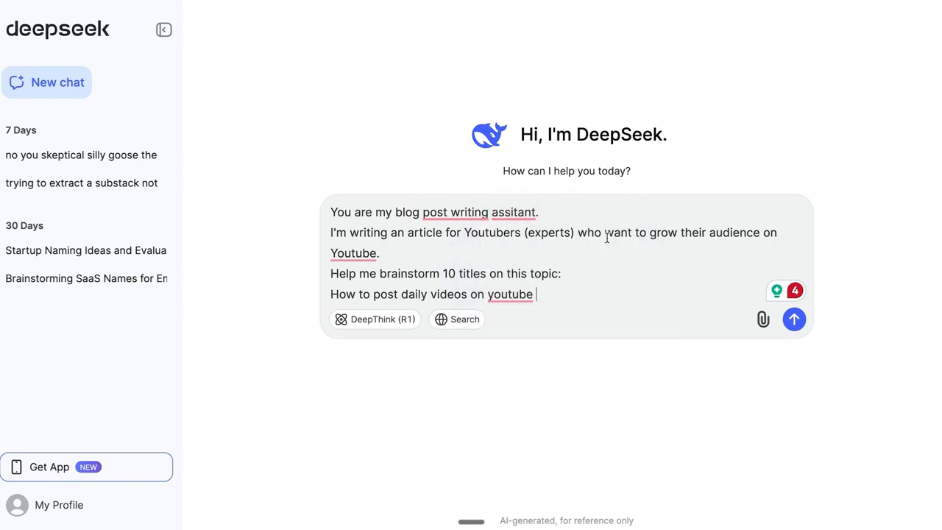
mouse_move(489, 268)
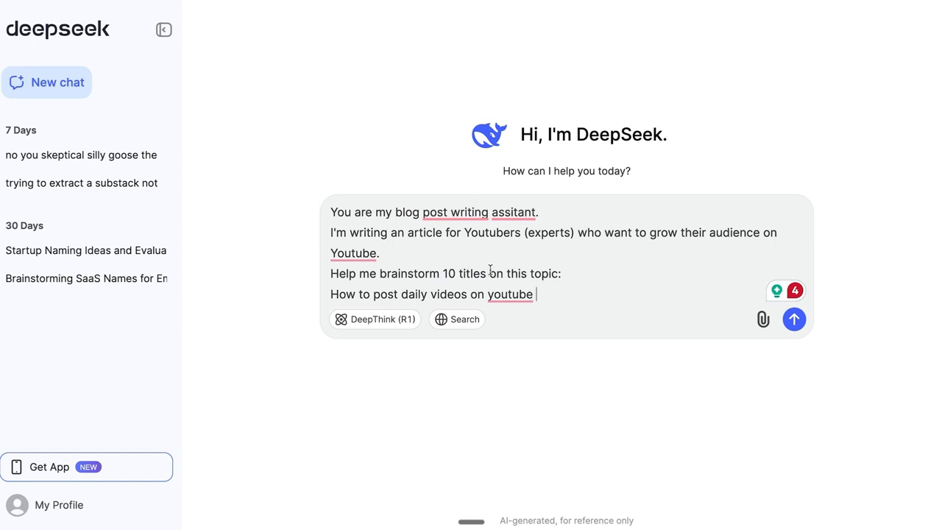
mouse_move(574, 293)
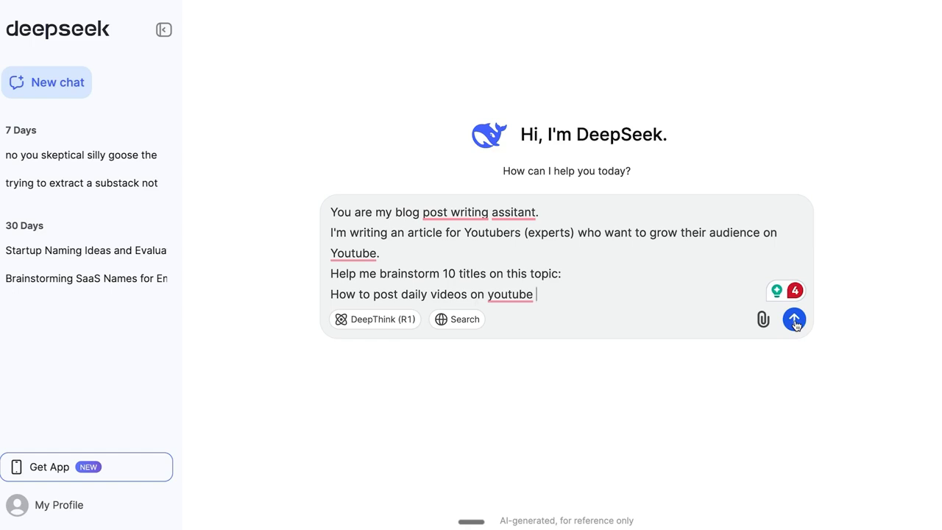
left_click(795, 318)
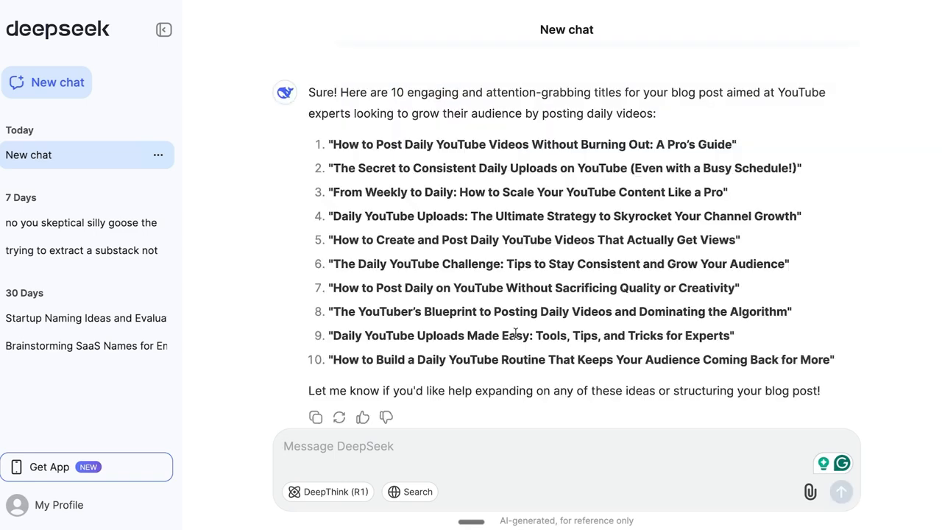
left_click(338, 446)
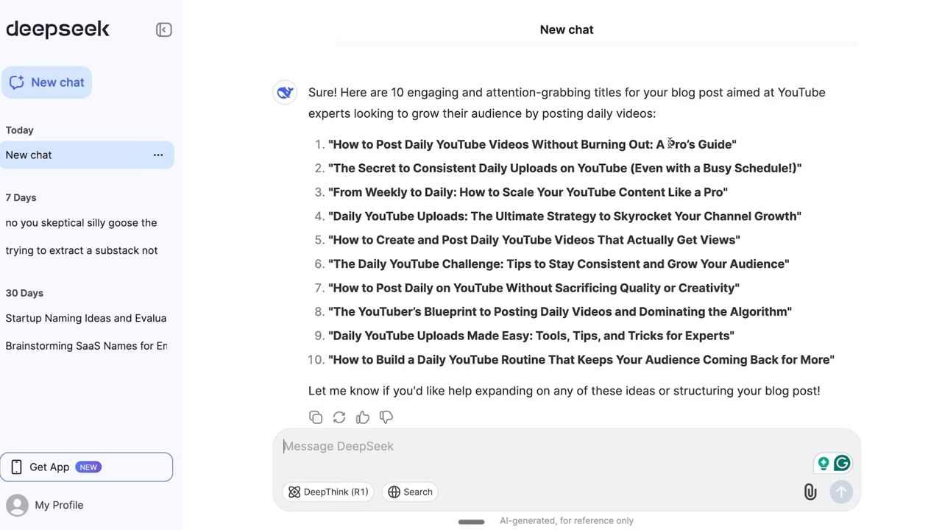
mouse_move(519, 127)
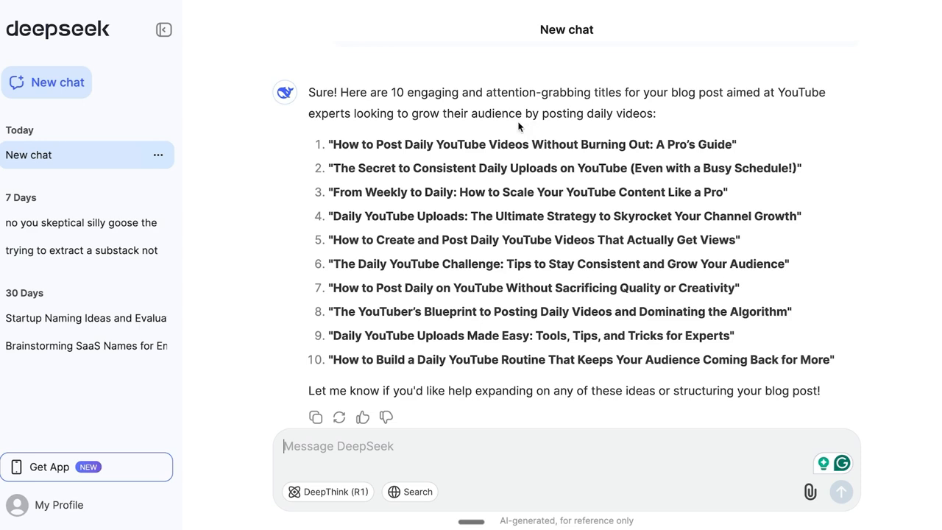
left_click_drag(489, 145, 654, 144)
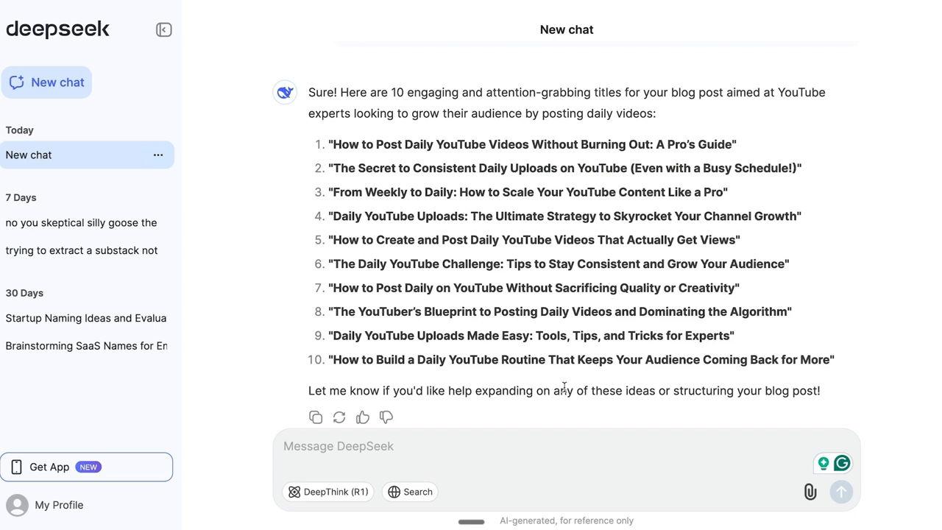
mouse_move(692, 108)
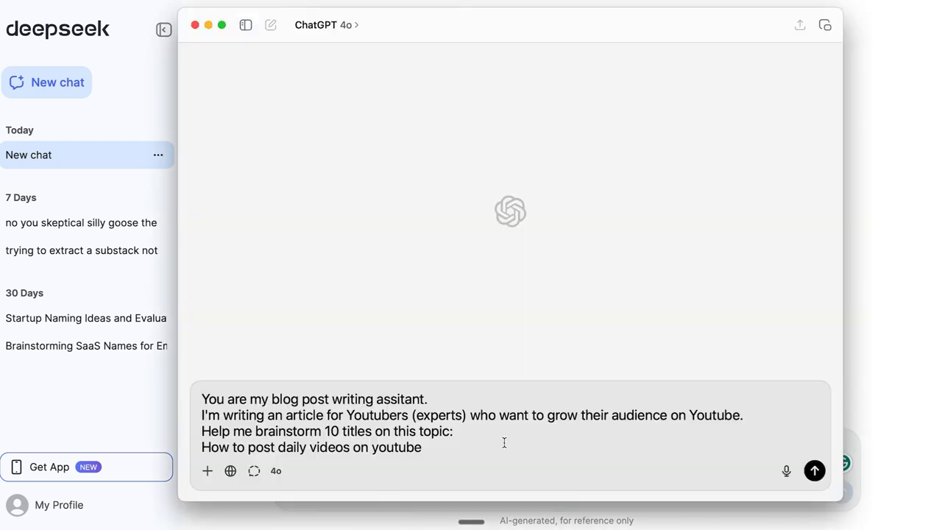
Step: Send the same 10-titles prompt to ChatGPT and select the prompt text for reuse
left_click(814, 471)
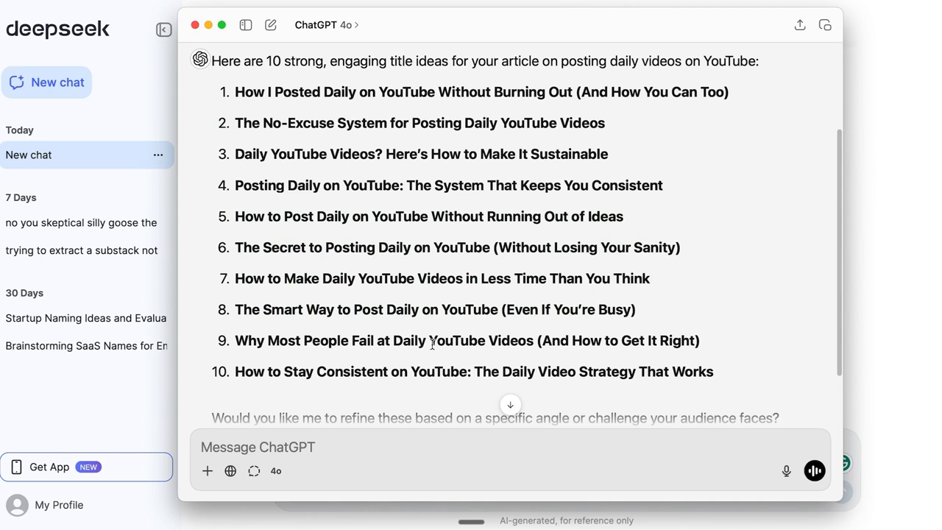
left_click_drag(282, 371, 605, 371)
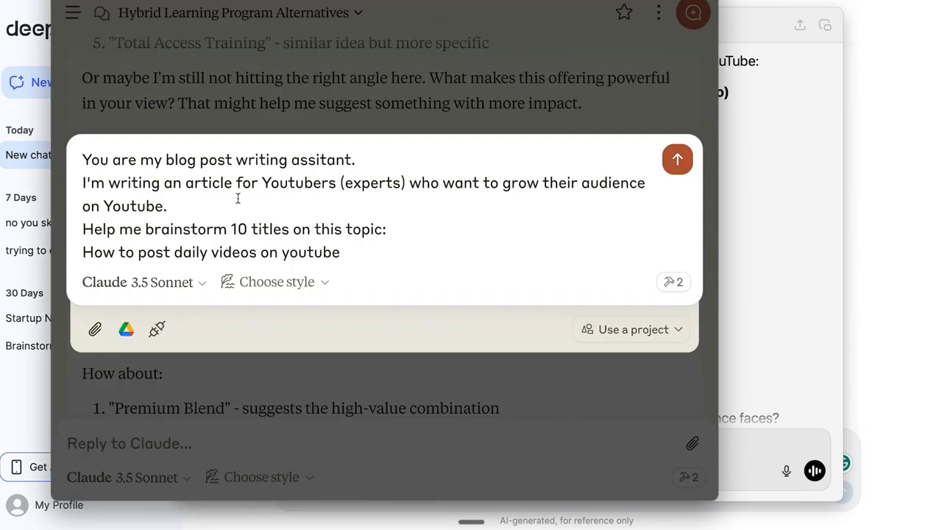
Step: Send the same 10-titles prompt to Claude and scroll through its list
left_click(677, 159)
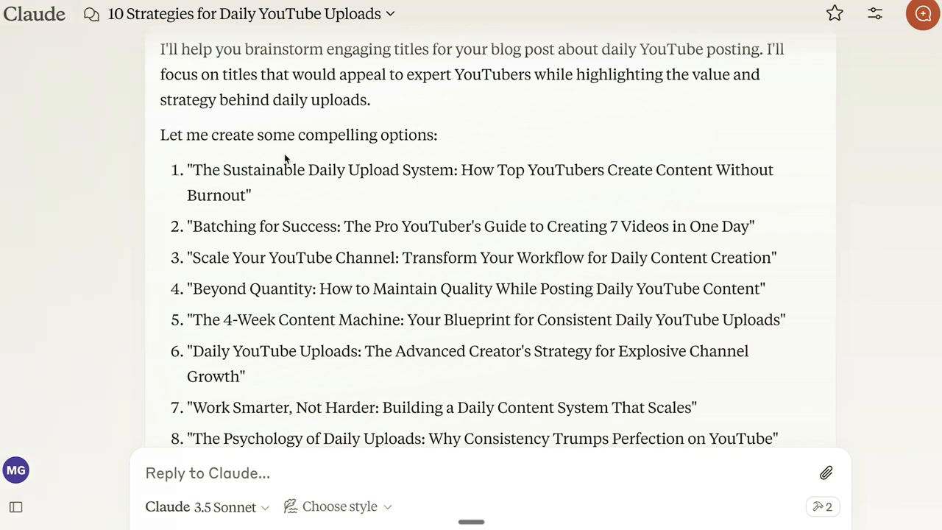
mouse_move(380, 258)
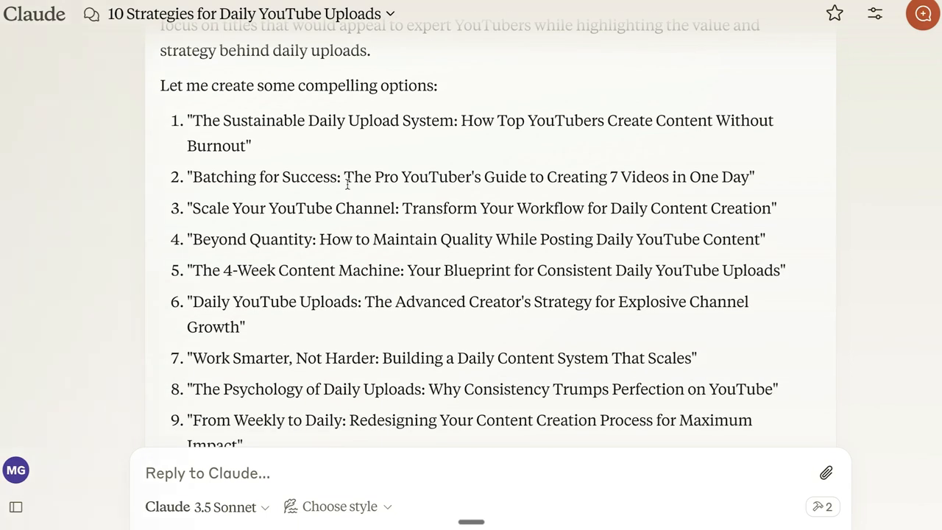
mouse_move(684, 362)
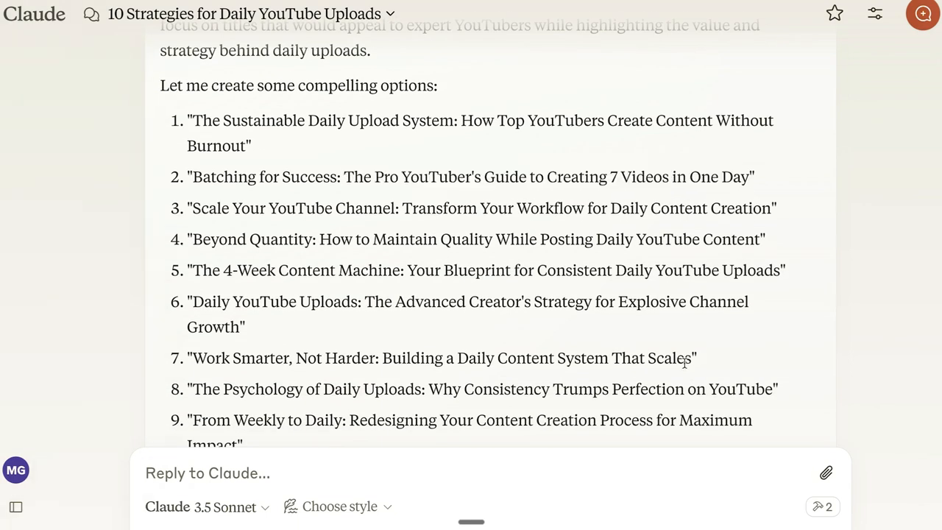
scroll("down", 3)
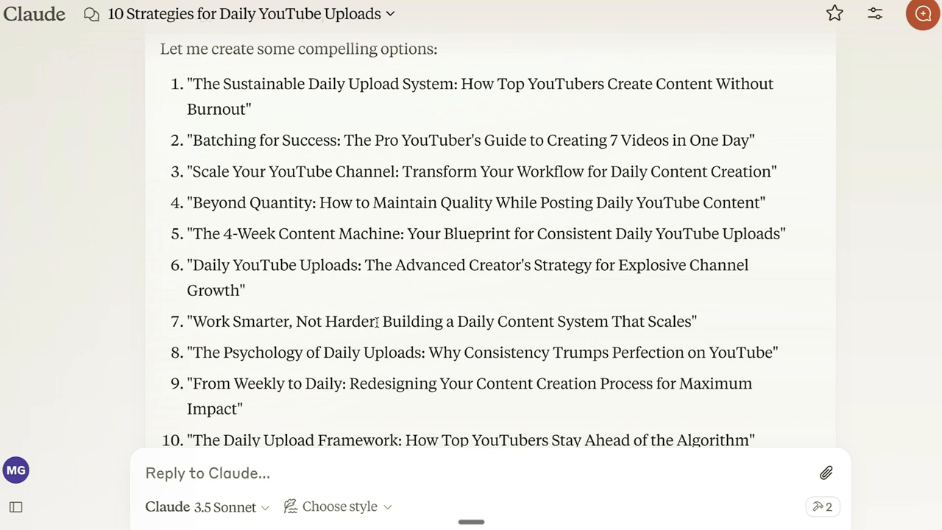
scroll("down", 3)
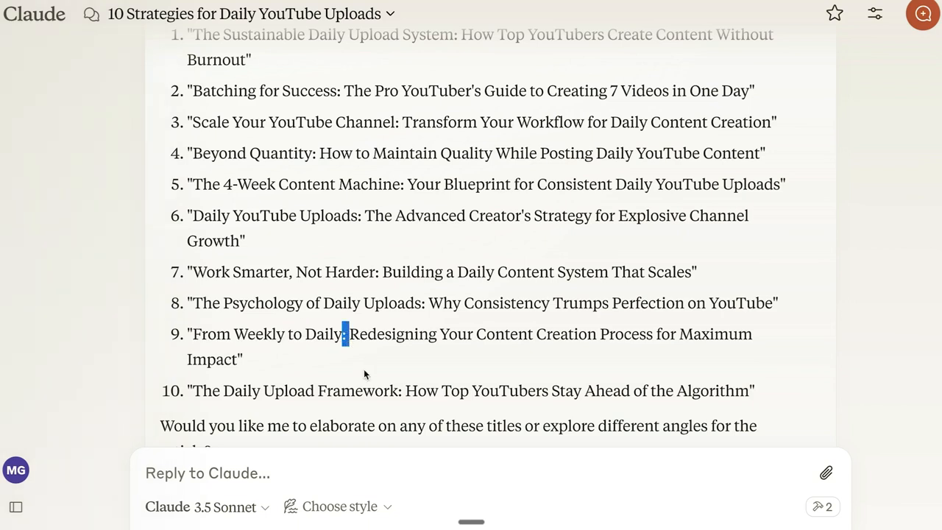
Step: Highlight parts of Claude's tenth and first titles while reviewing the hook-plus-subtitle format
left_click_drag(201, 391, 388, 391)
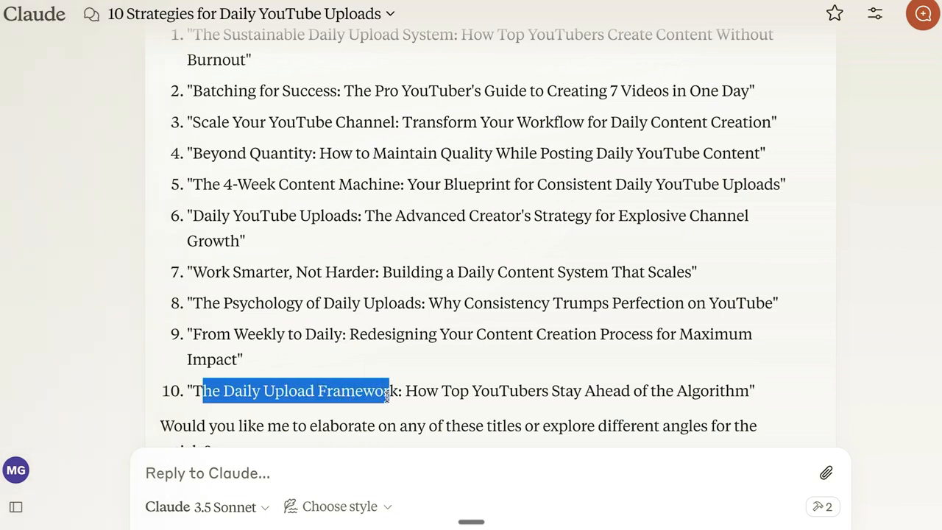
left_click(403, 392)
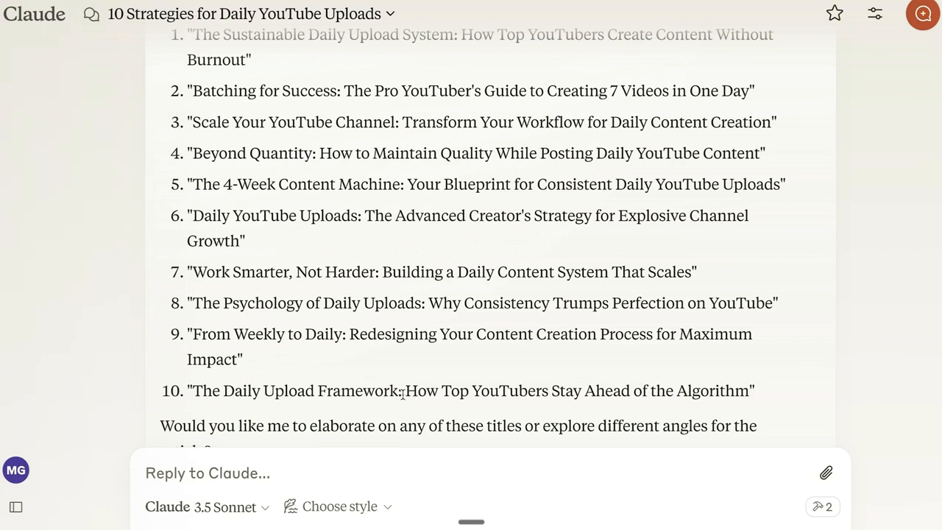
left_click_drag(406, 392, 736, 391)
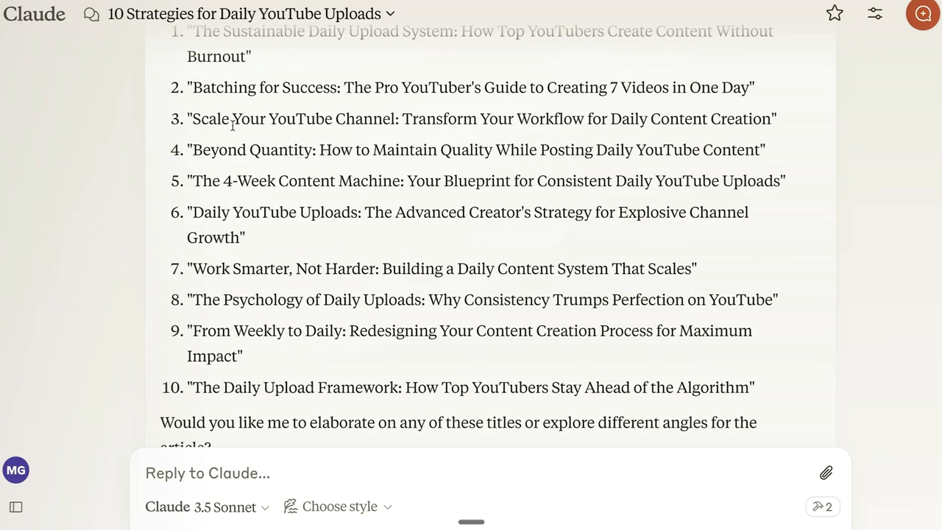
scroll("down", 3)
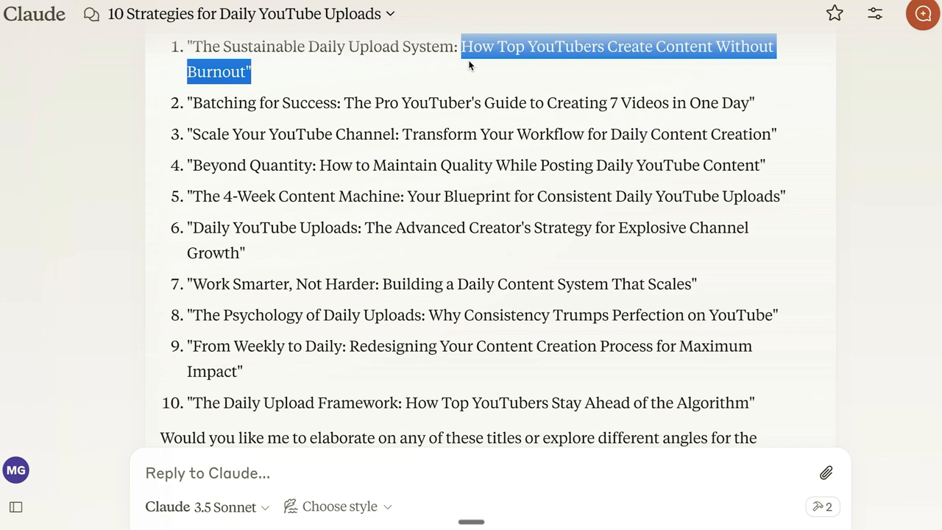
left_click_drag(544, 103, 751, 103)
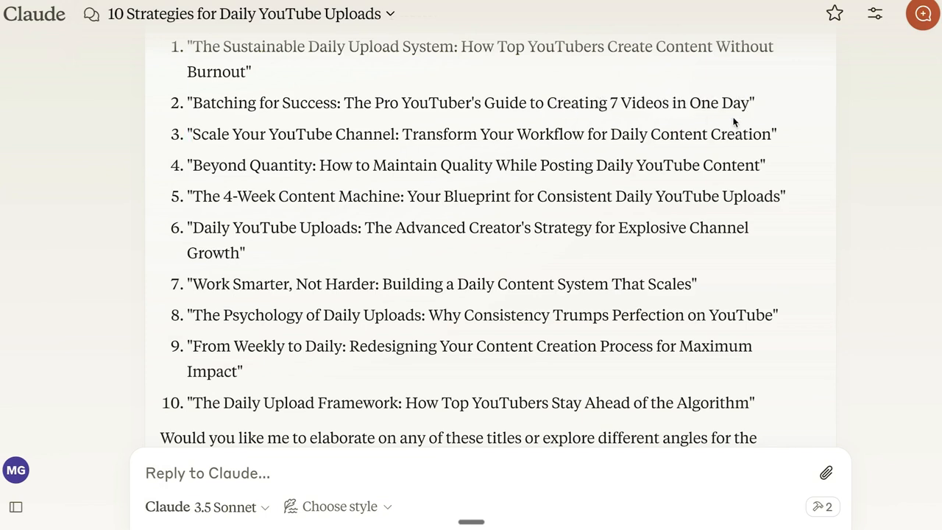
mouse_move(303, 213)
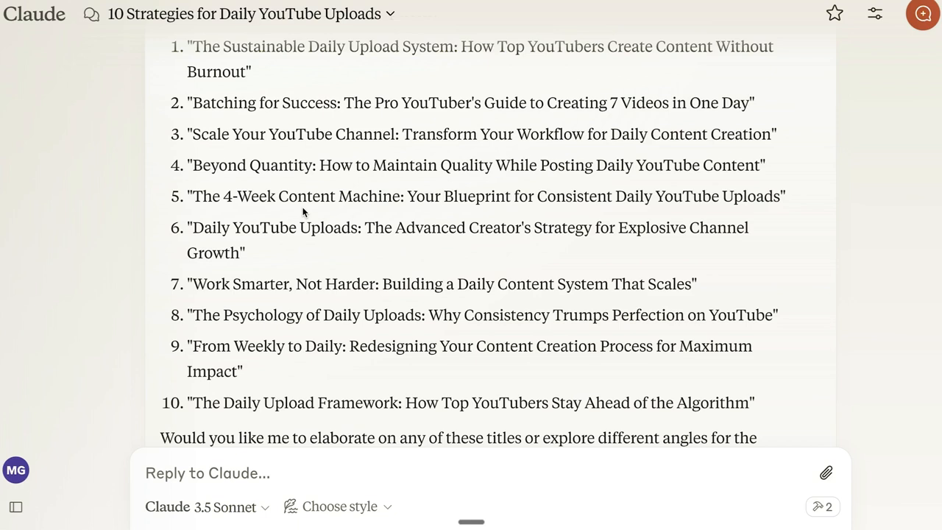
mouse_move(508, 200)
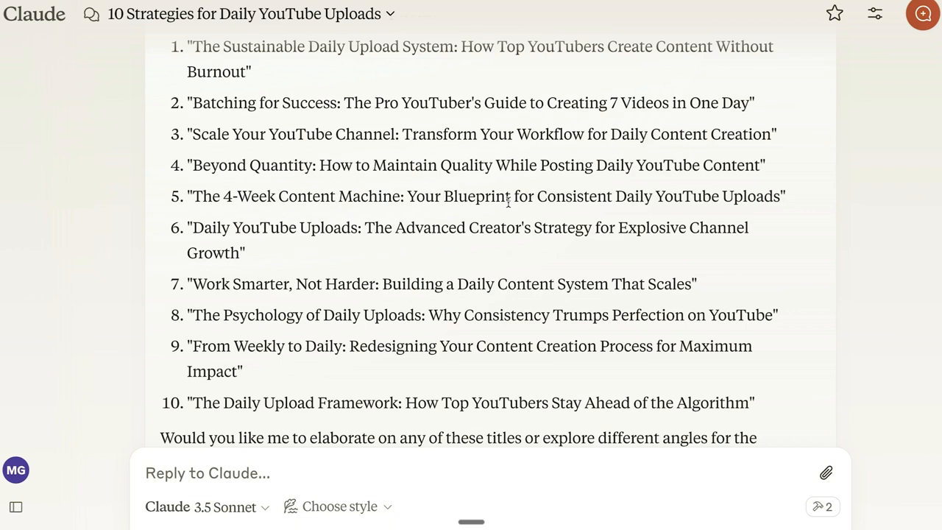
mouse_move(508, 203)
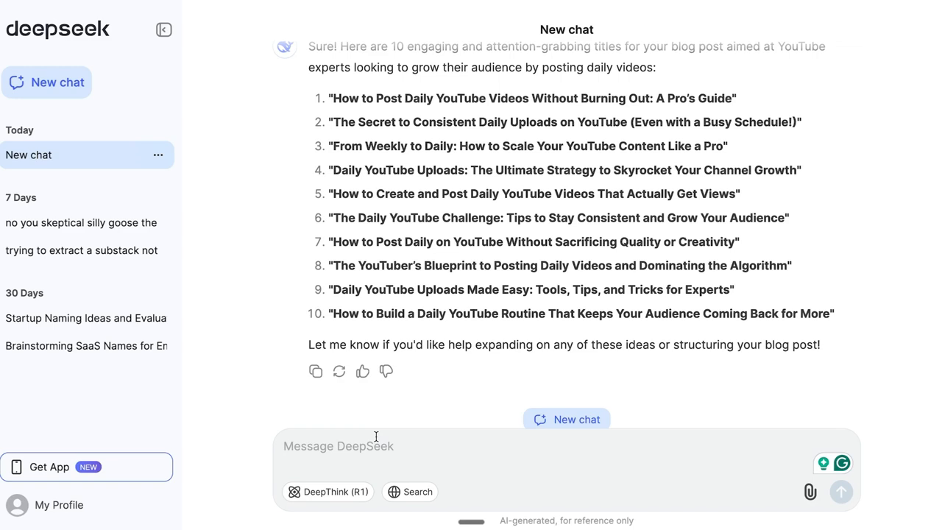
mouse_move(346, 140)
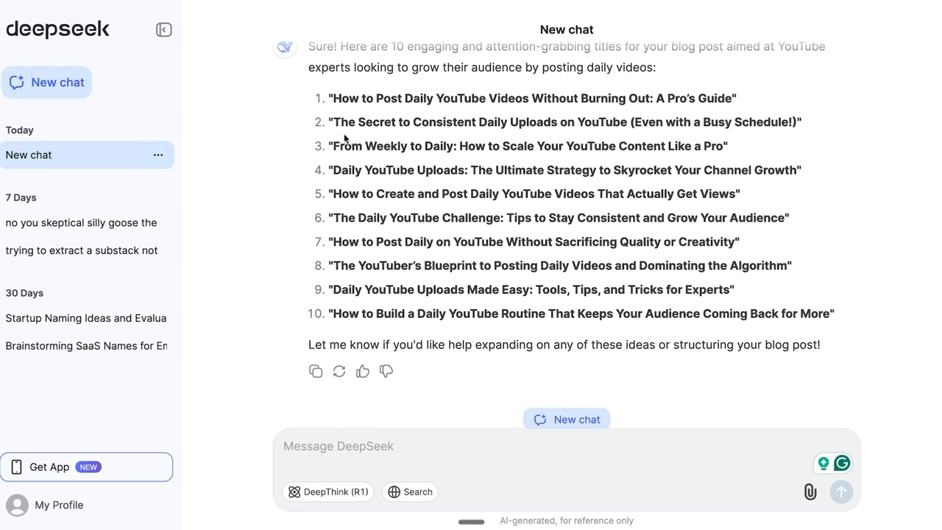
Step: Paste the 'Secret to Consistent Daily Uploads' title and add the two existing points as a numbered list
left_click_drag(333, 123, 797, 122)
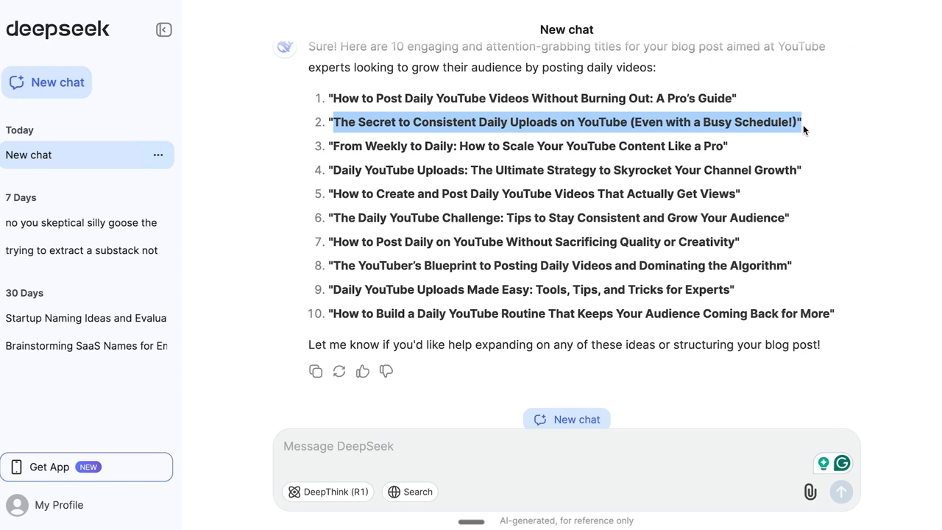
type("The Secret to Consistent Daily Uploads on YouTube (Even with a Busy Schedule!)")
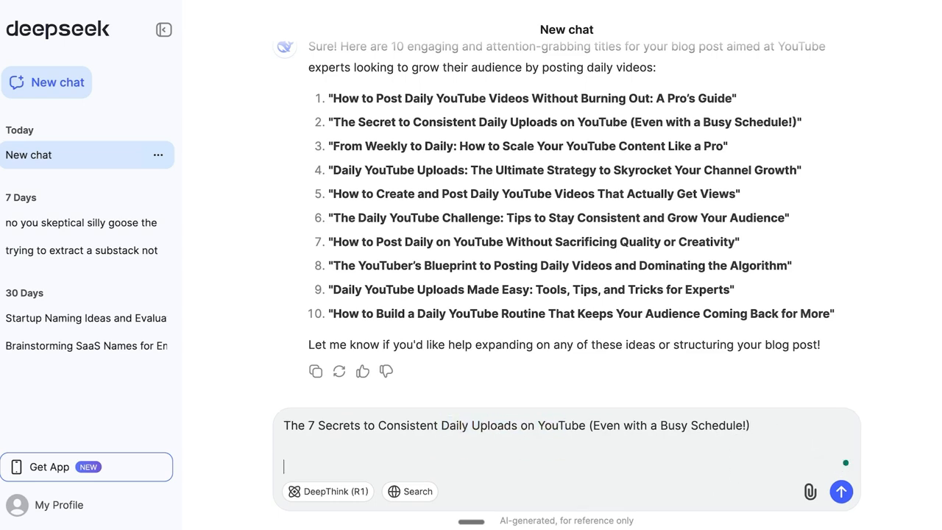
type("1. Batch recording the")
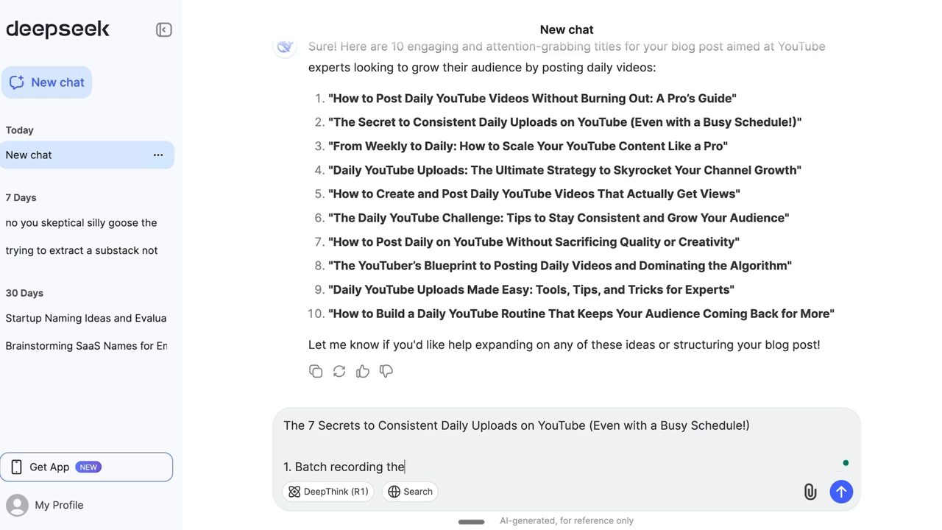
type("videos")
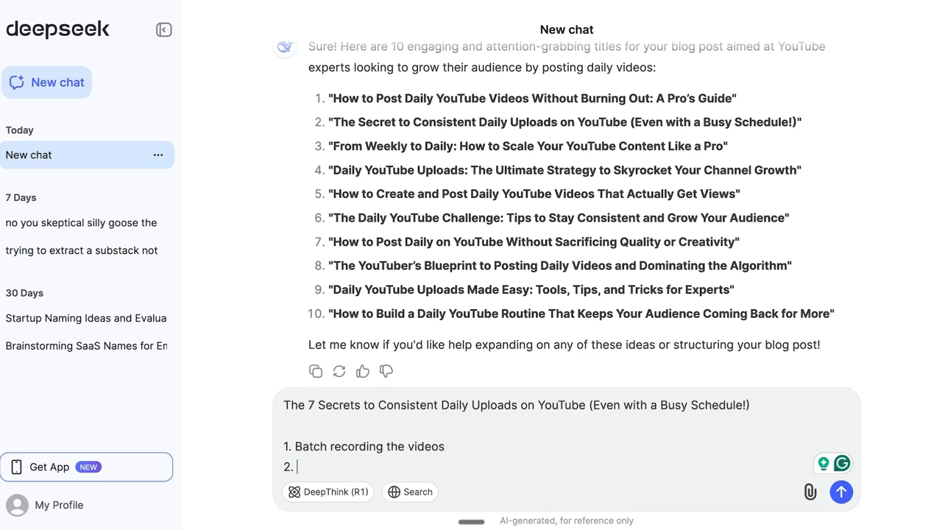
type("Find what's")
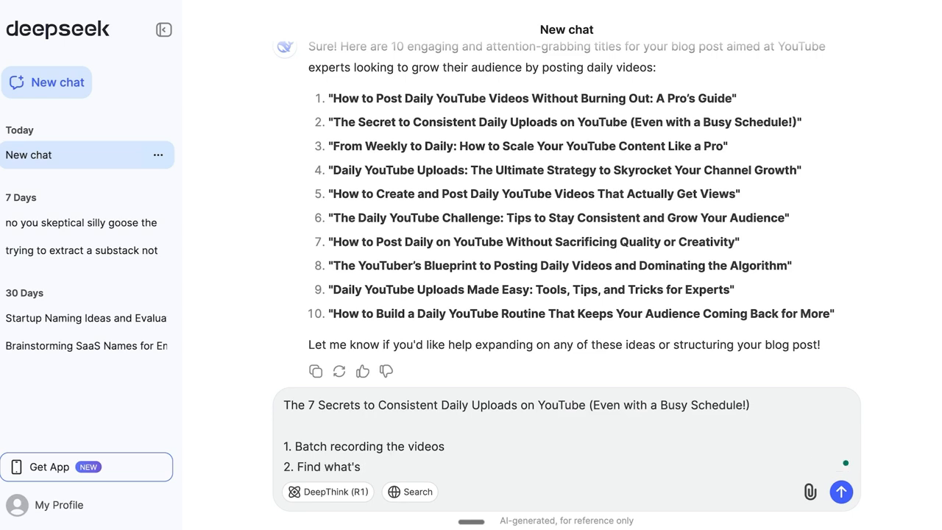
type("viral in your niche and create")
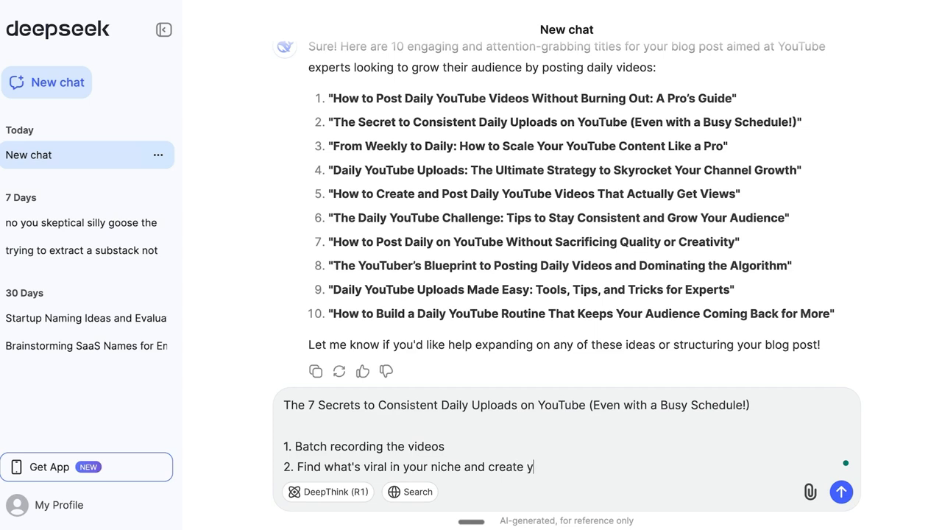
type("your own vera")
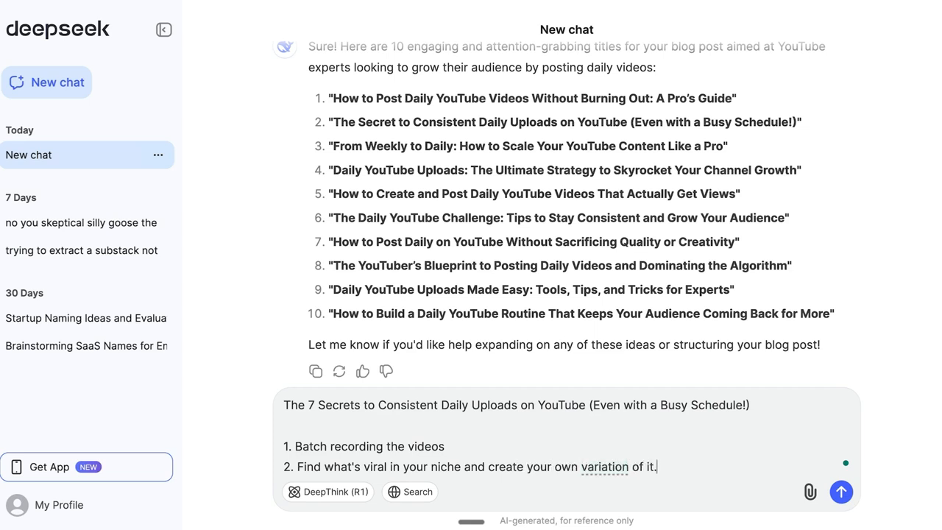
Step: Ask DeepSeek to brainstorm the five missing points out of 7 and send the request
type("I have")
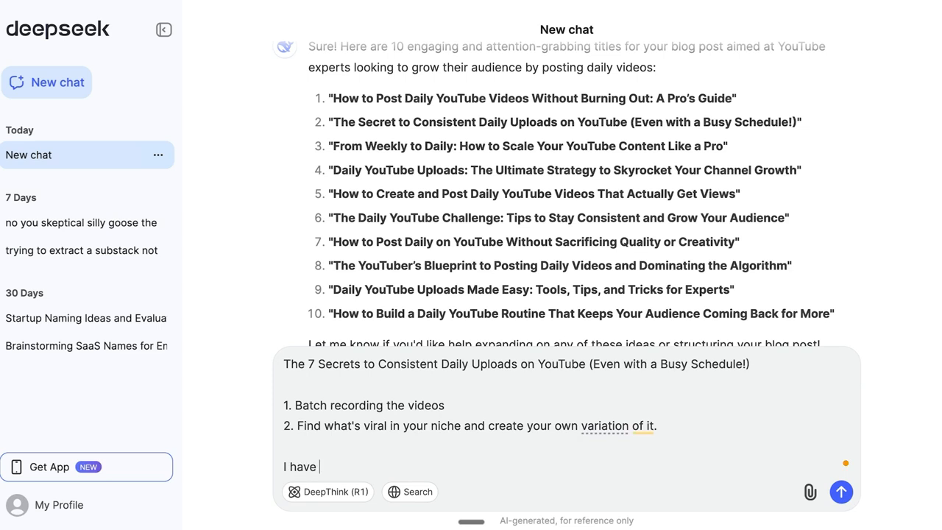
type("2 points")
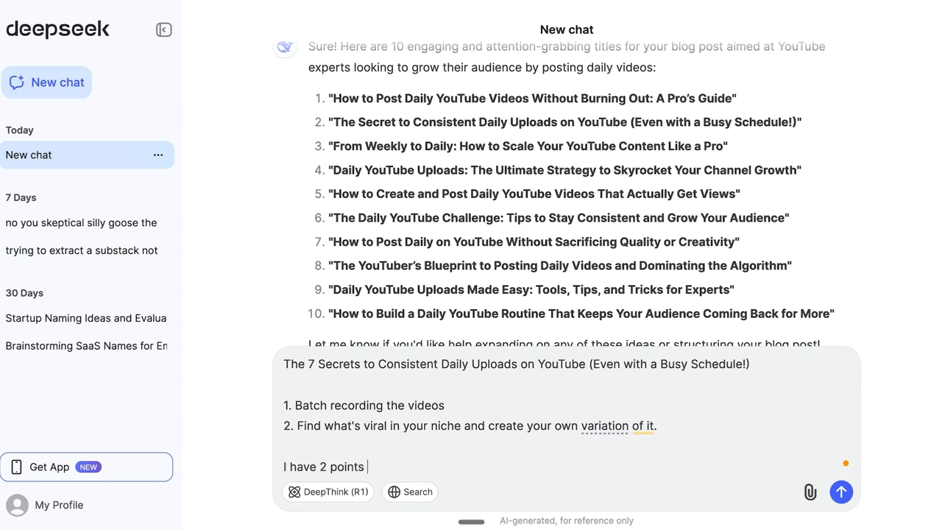
type("out of 7, please brianstorm the 5 missing ideas I can")
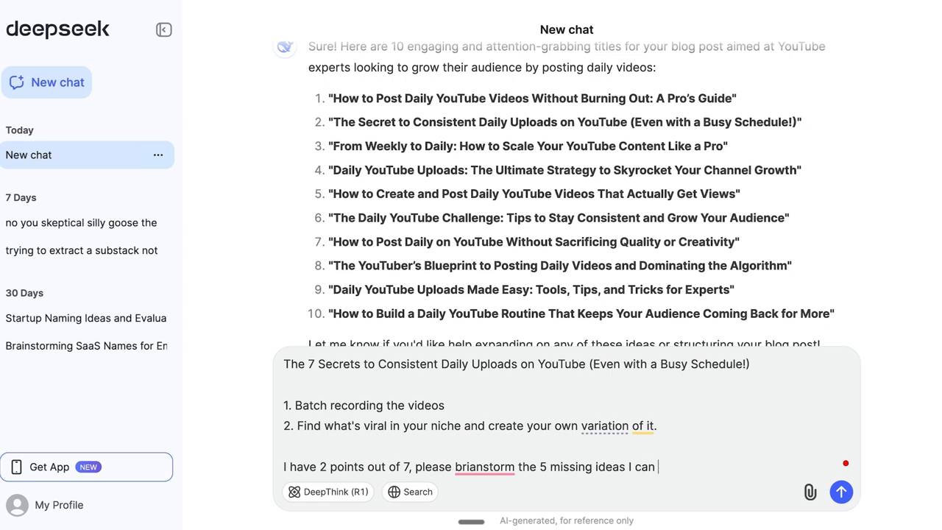
left_click(841, 491)
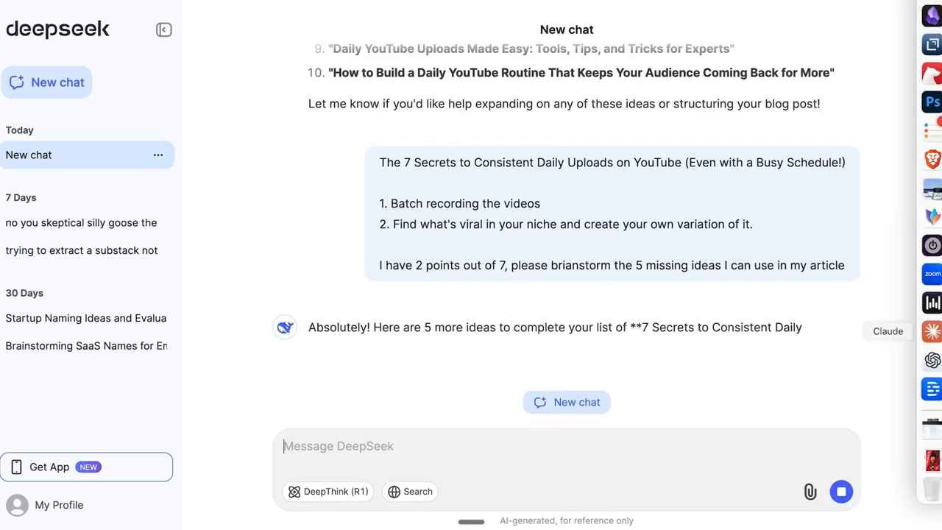
Step: Read DeepSeek's secrets three through seven, highlighting the fifth and sixth tip headings along the way
scroll("down", 3)
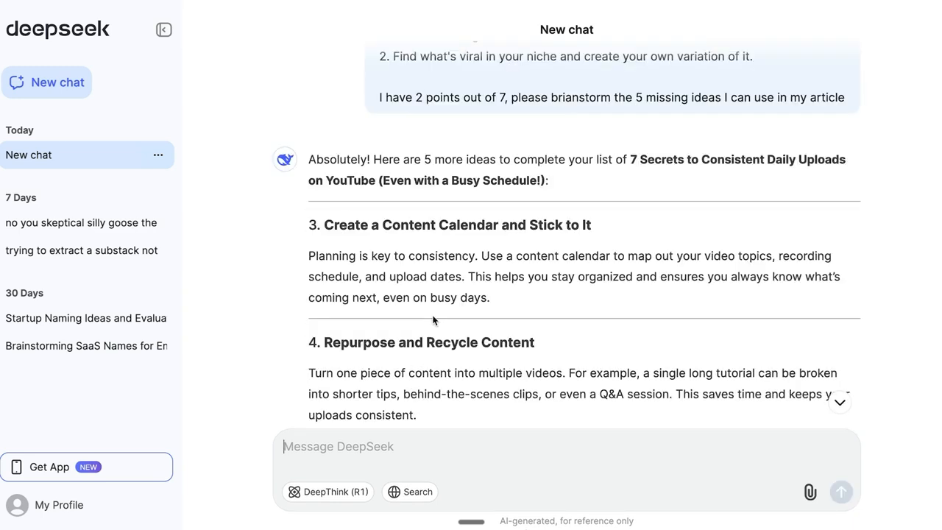
left_click_drag(326, 224, 591, 224)
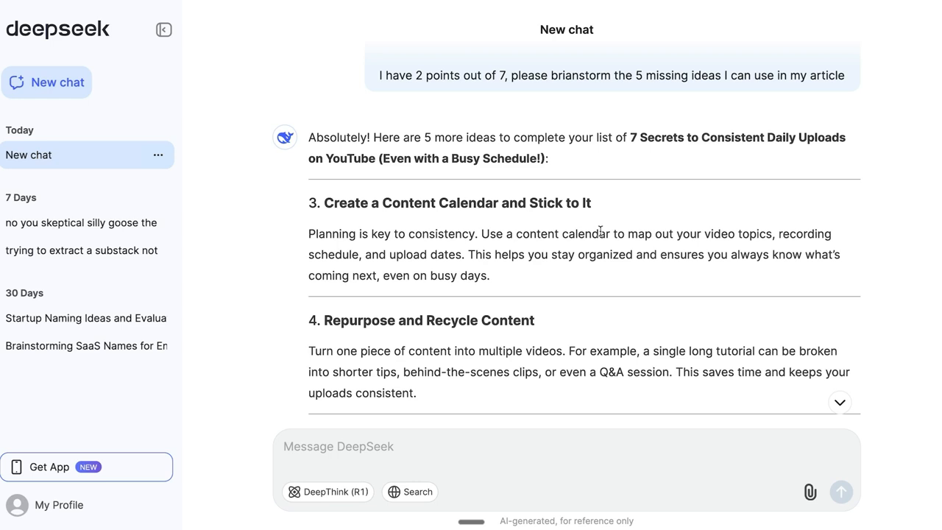
mouse_move(492, 247)
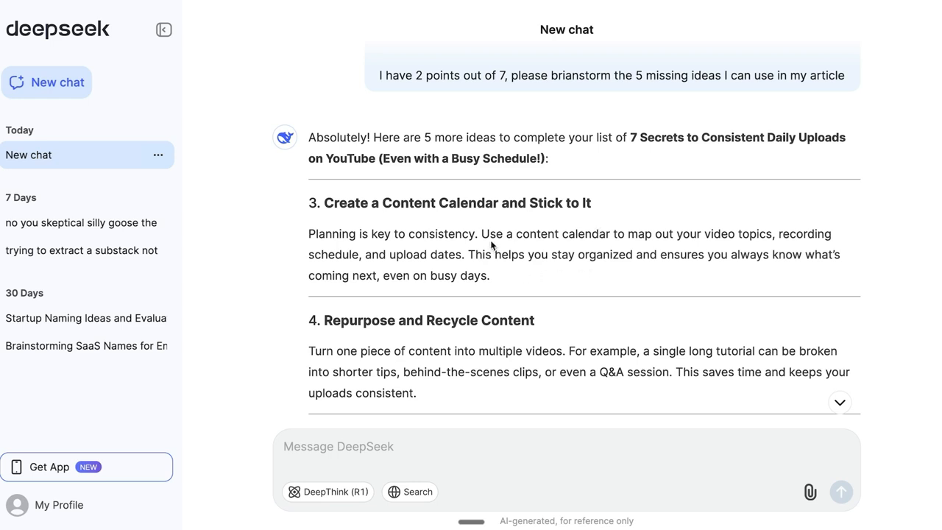
scroll("down", 3)
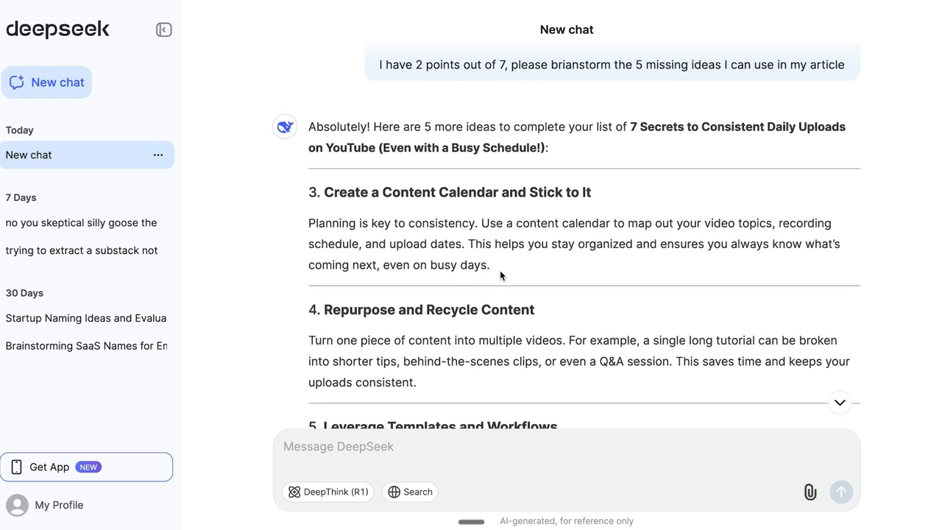
scroll("down", 3)
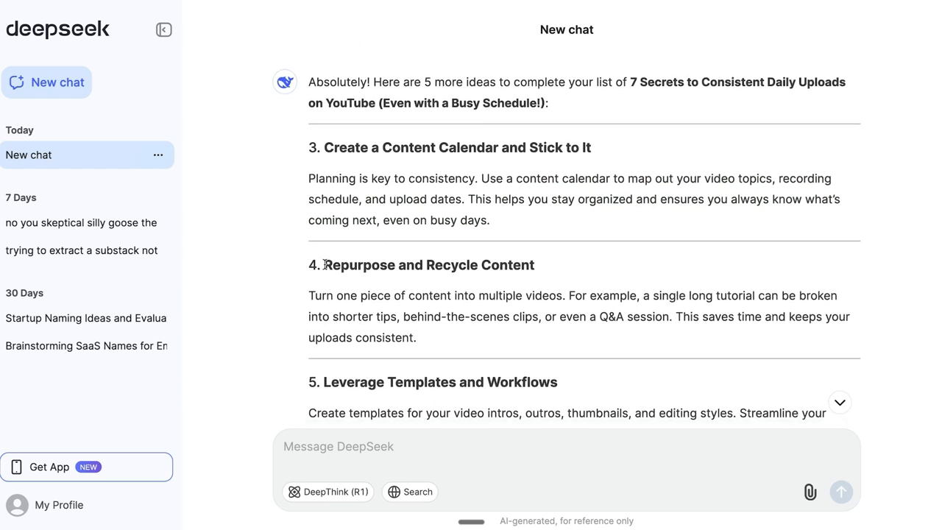
scroll("down", 3)
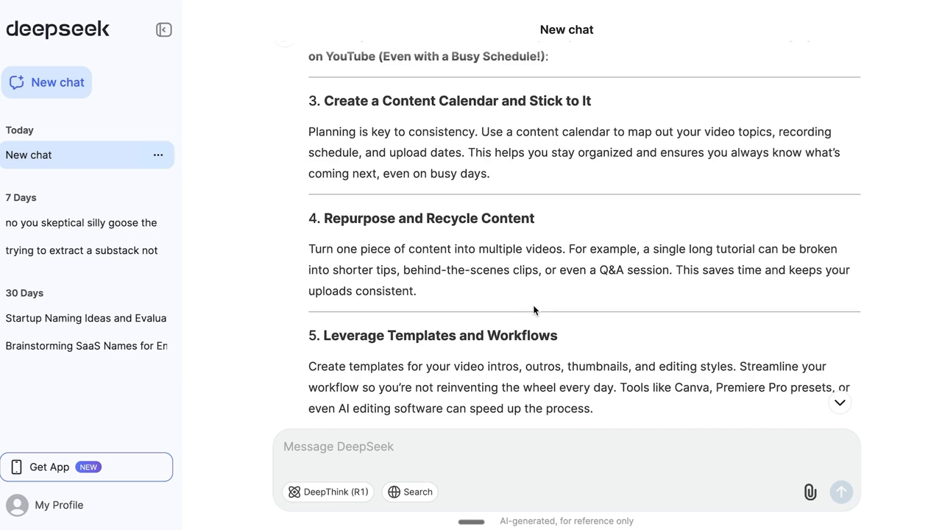
scroll("down", 3)
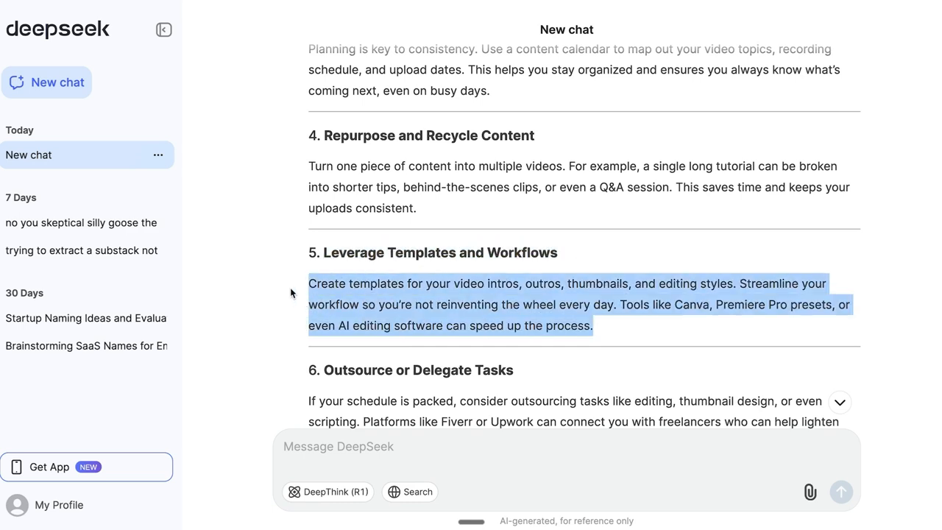
left_click(578, 318)
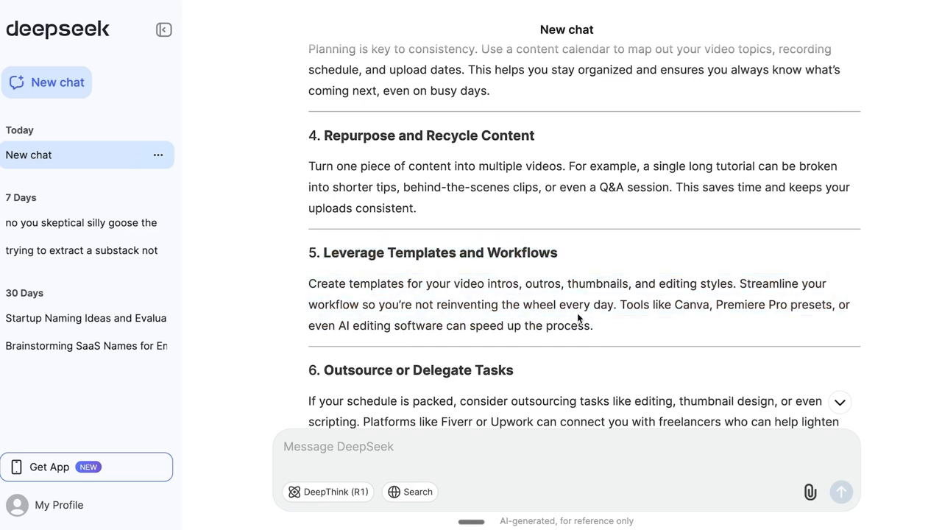
left_click_drag(739, 283, 591, 325)
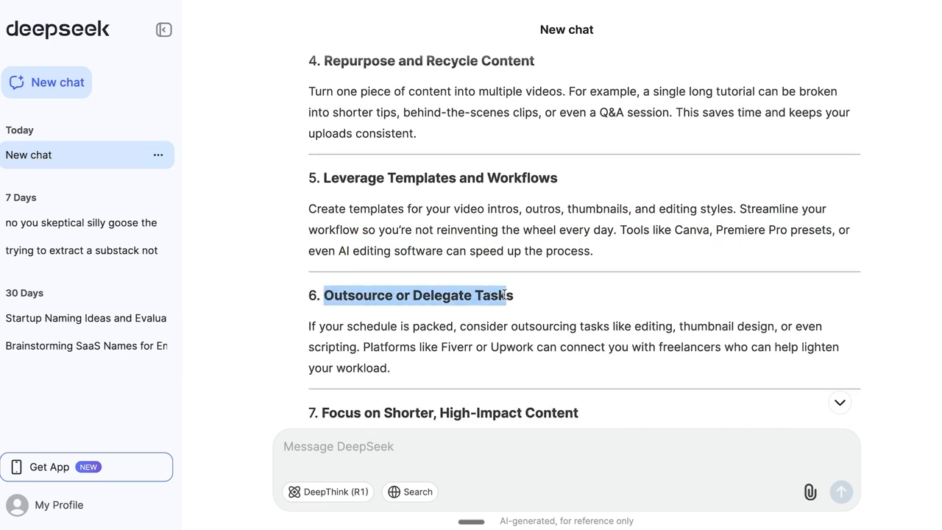
scroll("down", 3)
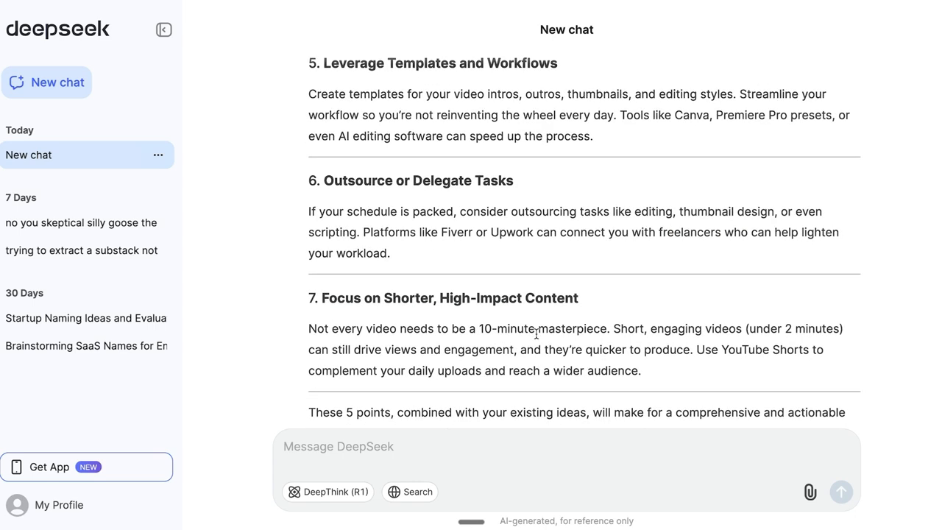
mouse_move(650, 385)
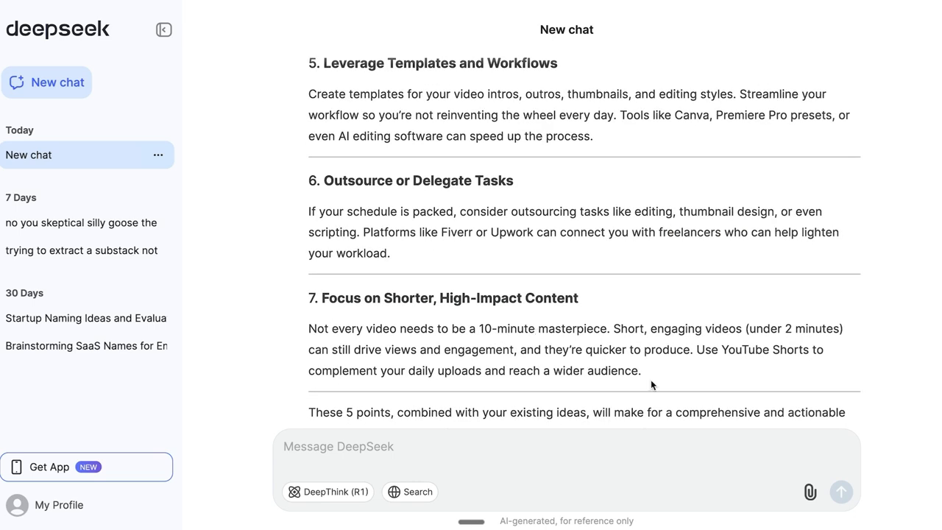
scroll("down", 3)
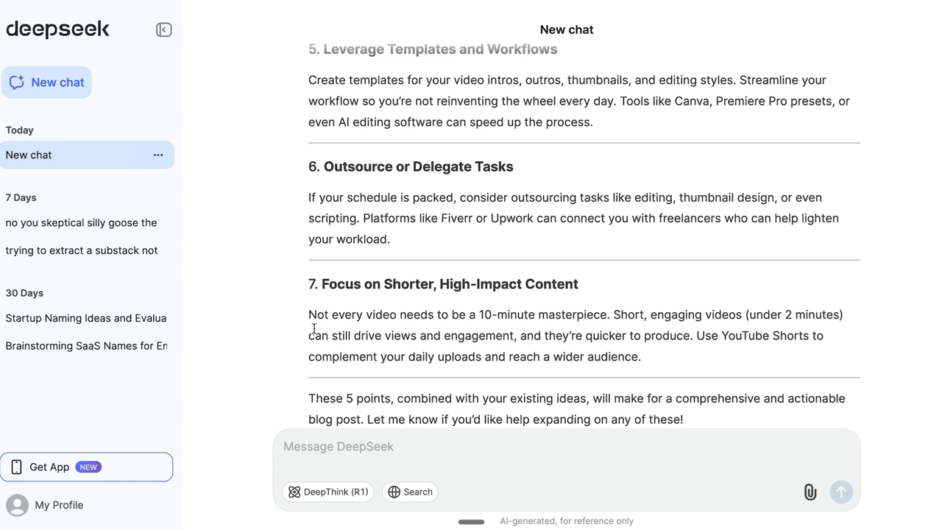
mouse_move(722, 270)
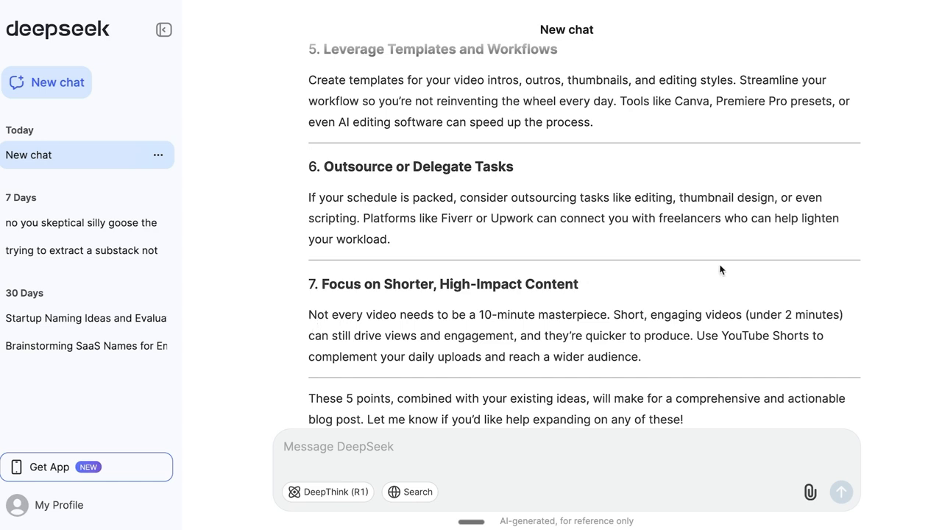
mouse_move(721, 268)
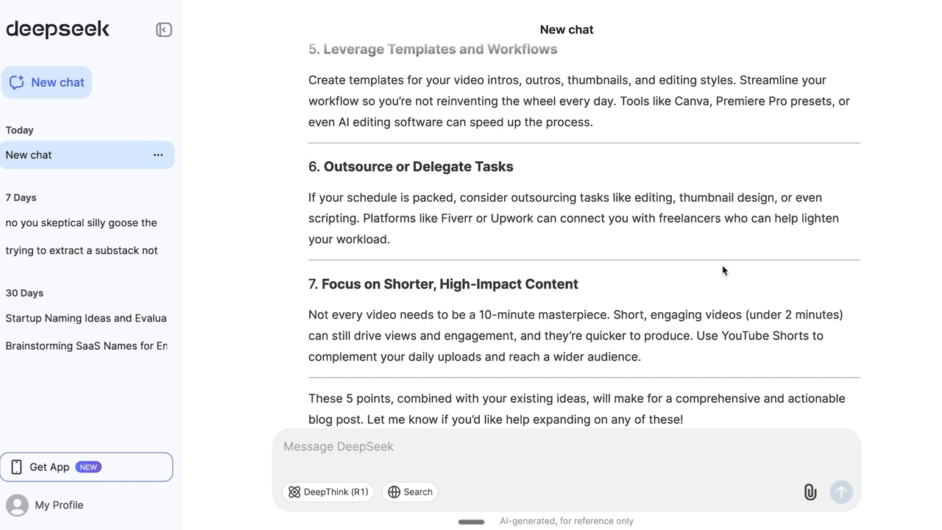
mouse_move(734, 270)
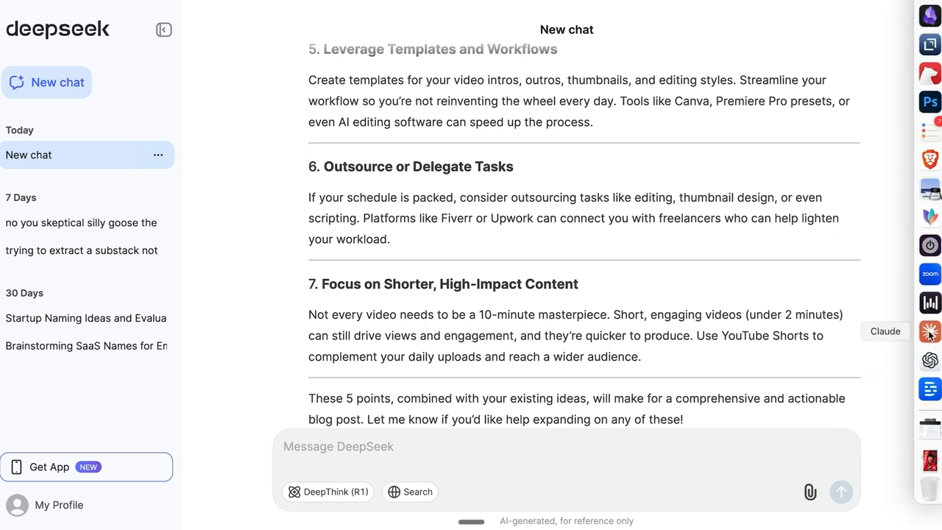
left_click(930, 331)
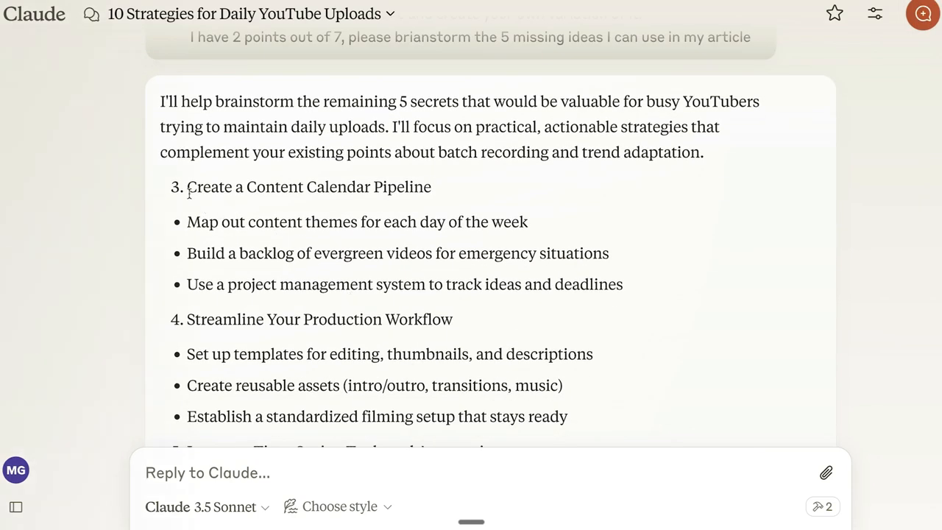
mouse_move(533, 196)
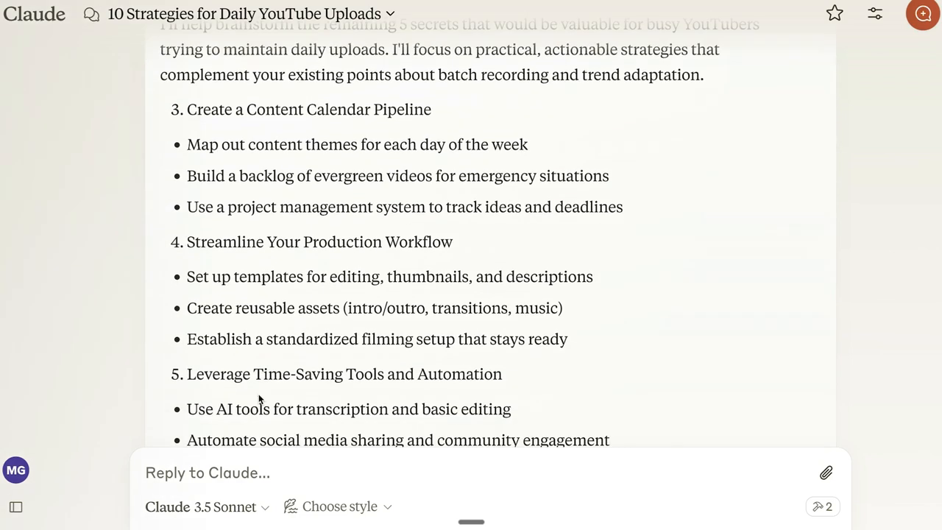
left_click_drag(187, 241, 568, 338)
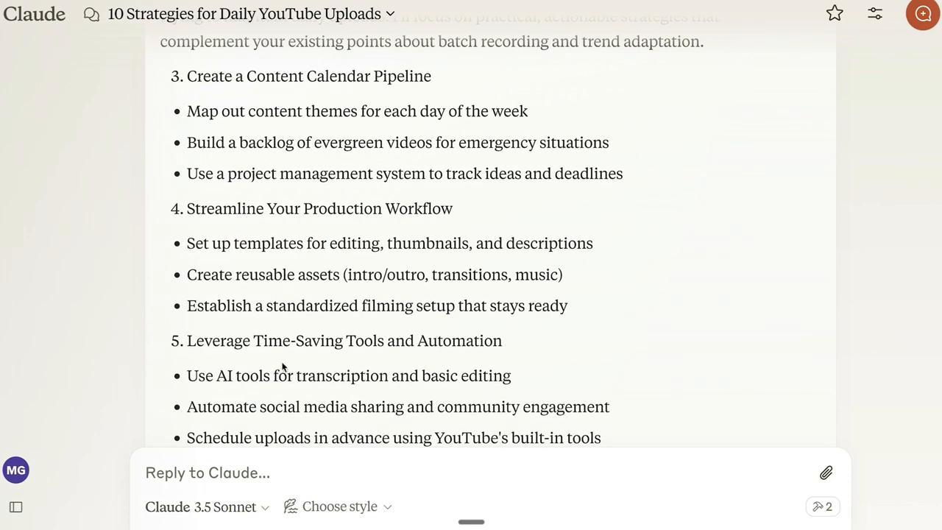
scroll("down", 3)
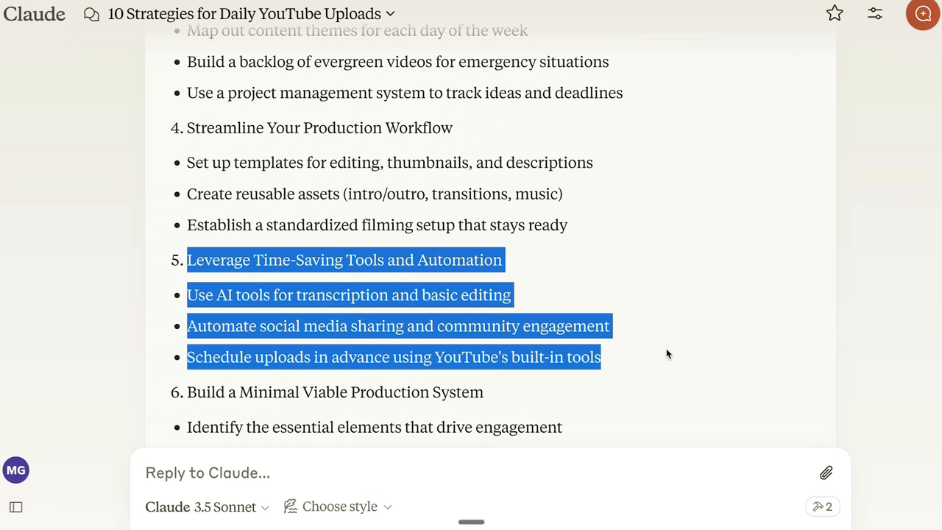
scroll("down", 3)
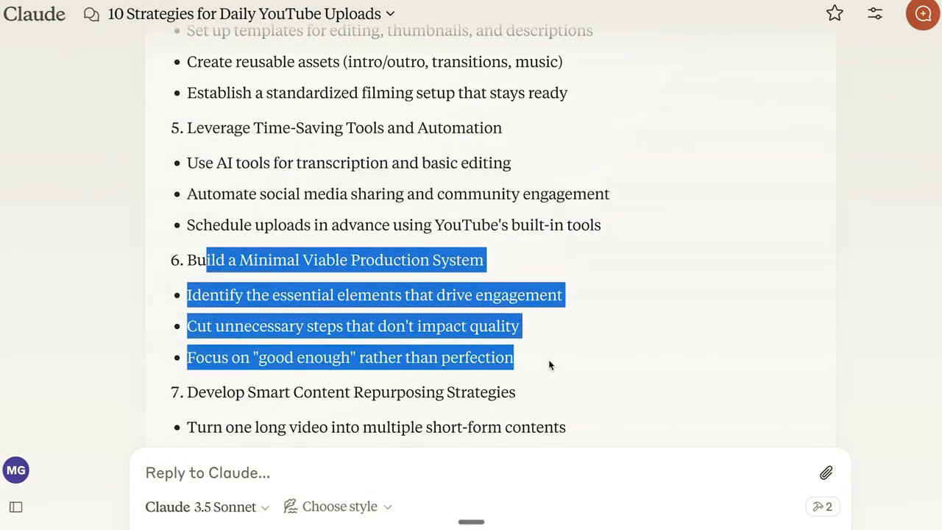
left_click(518, 358)
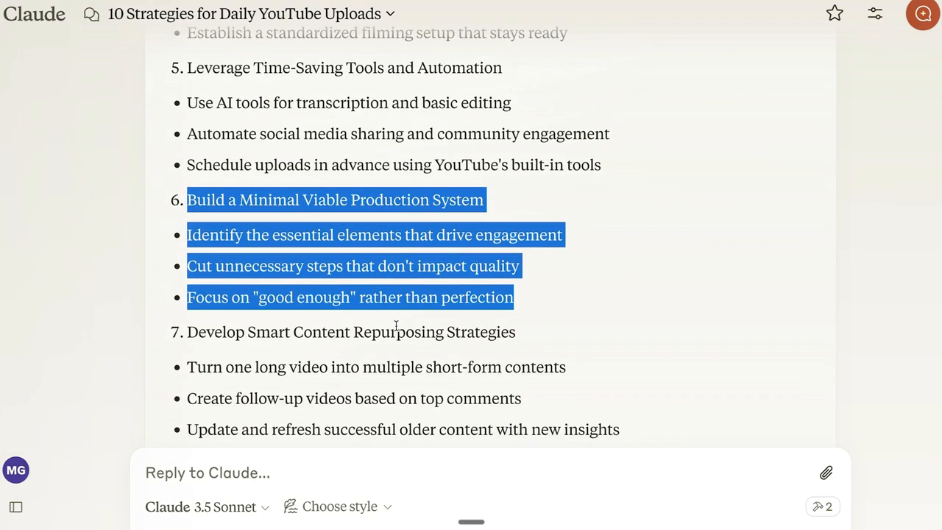
scroll("down", 3)
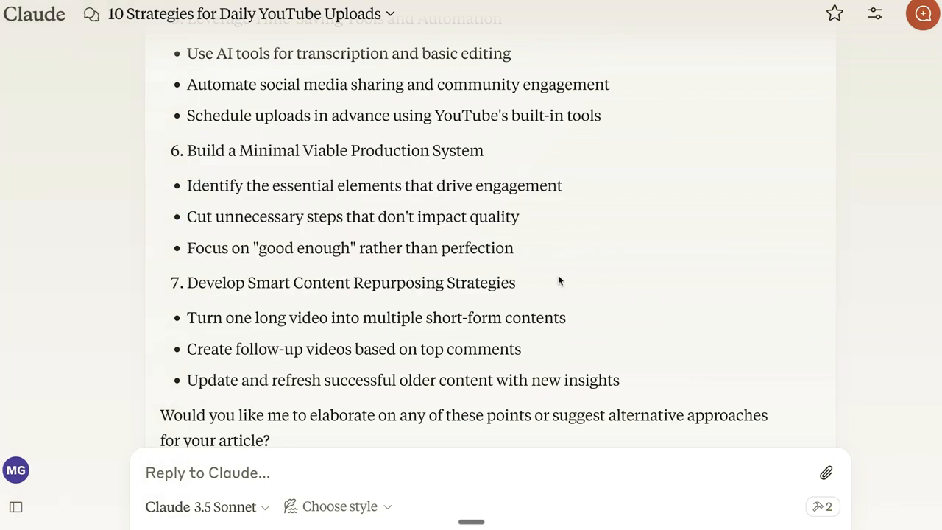
mouse_move(415, 324)
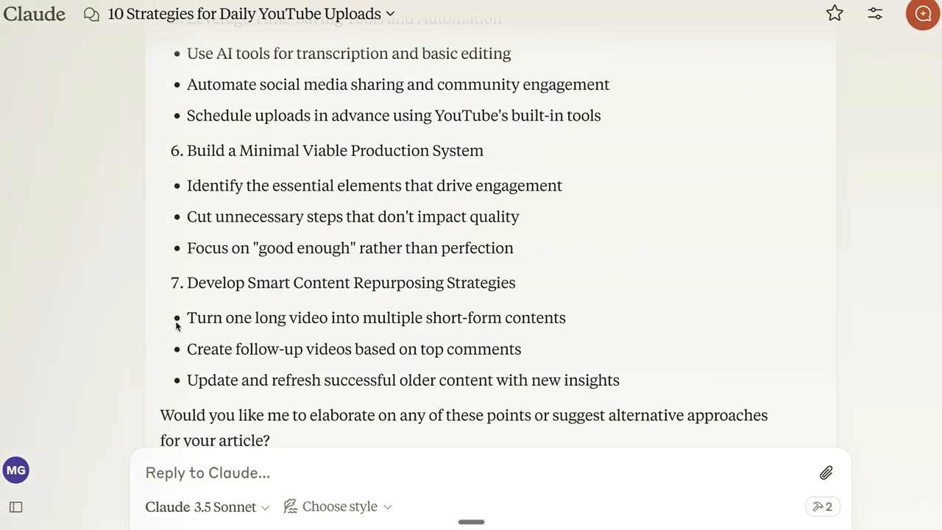
mouse_move(680, 392)
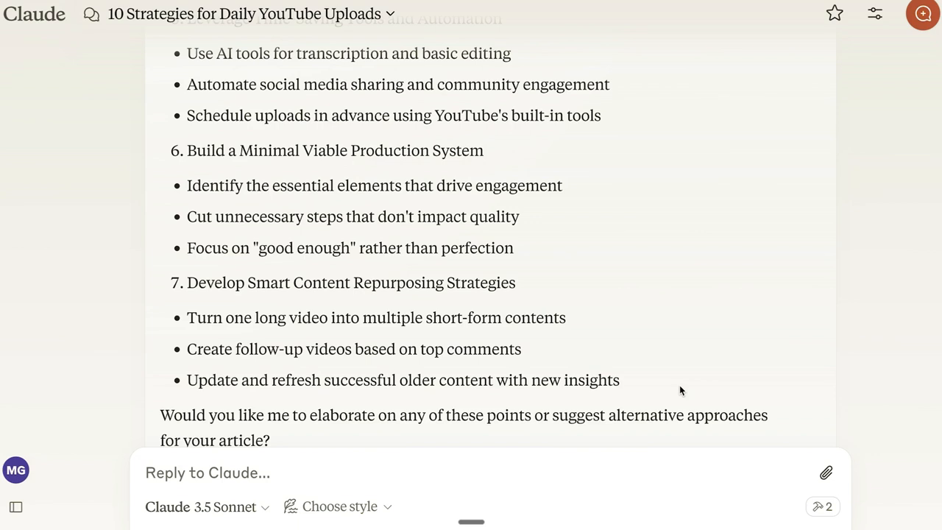
double_click(462, 318)
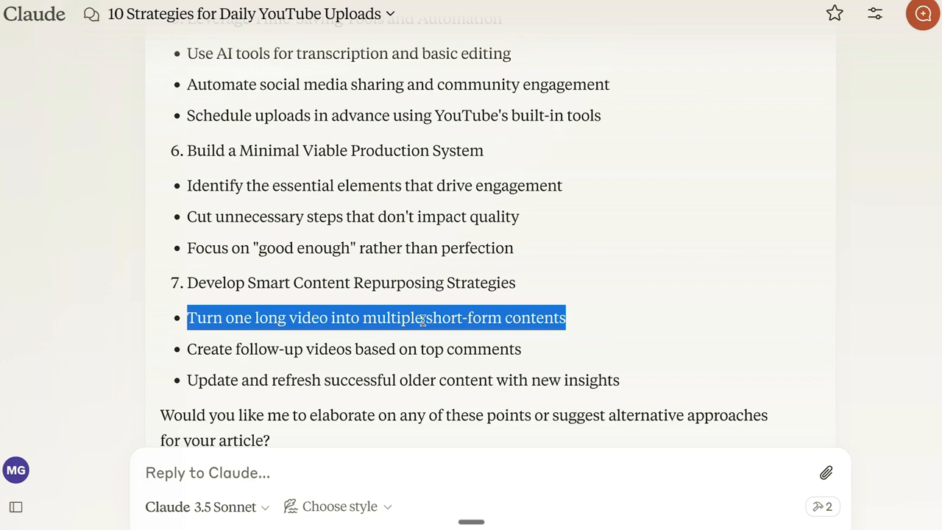
Step: Switch to ChatGPT and read its secrets three through seven, marking 'Templates' in the third
left_click(930, 359)
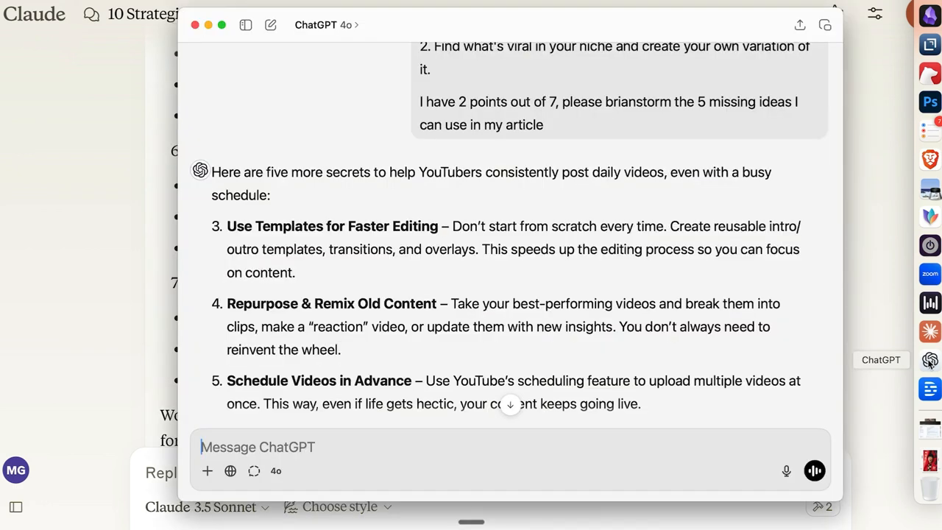
scroll("down", 3)
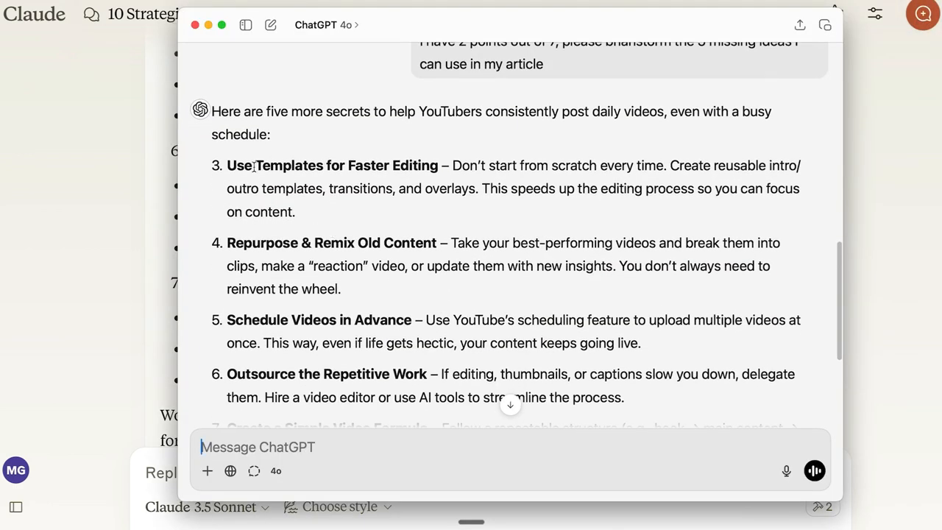
double_click(290, 165)
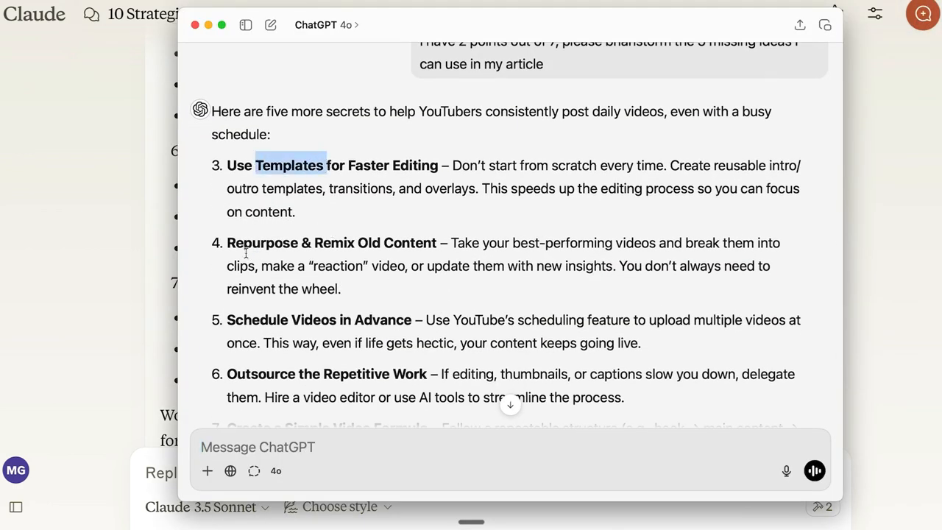
scroll("down", 3)
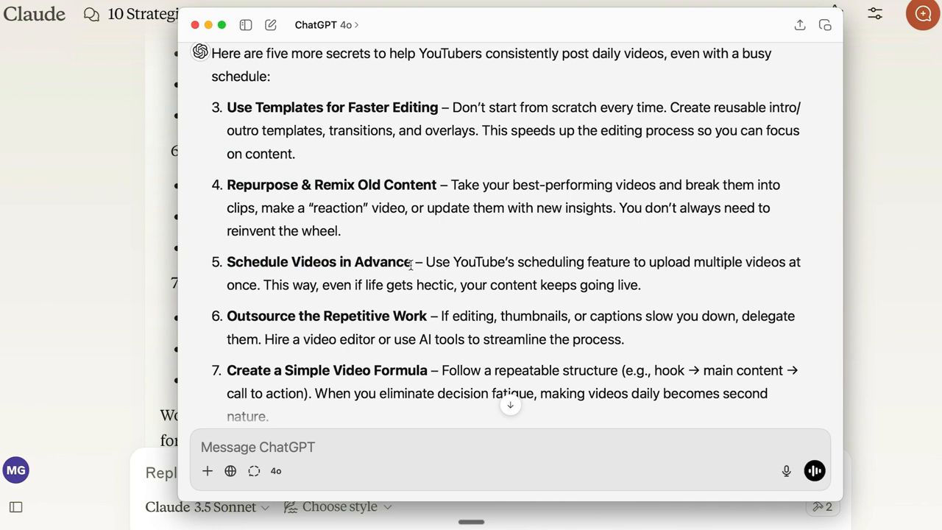
scroll("down", 3)
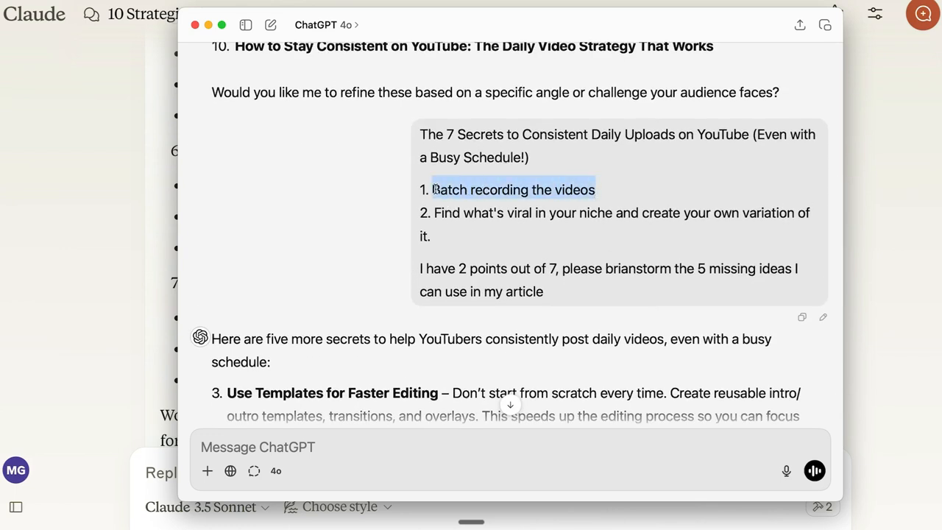
scroll("down", 3)
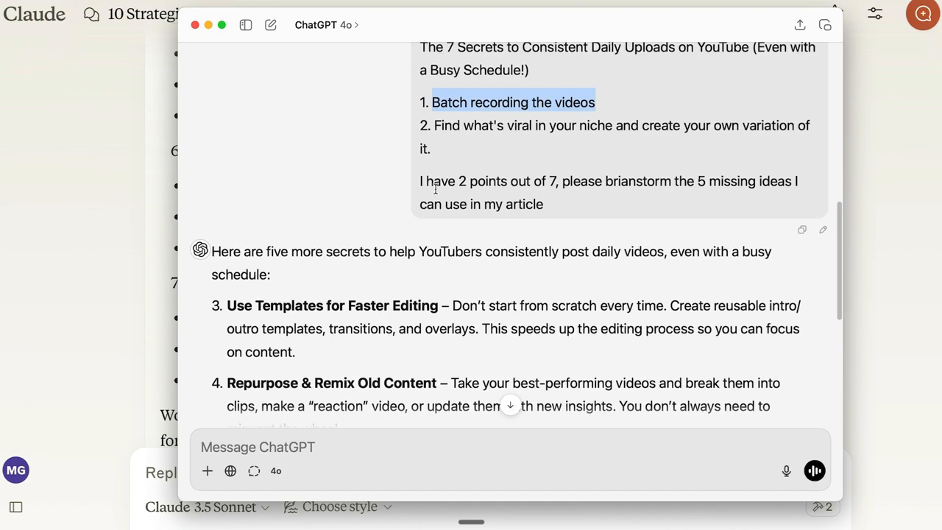
scroll("down", 3)
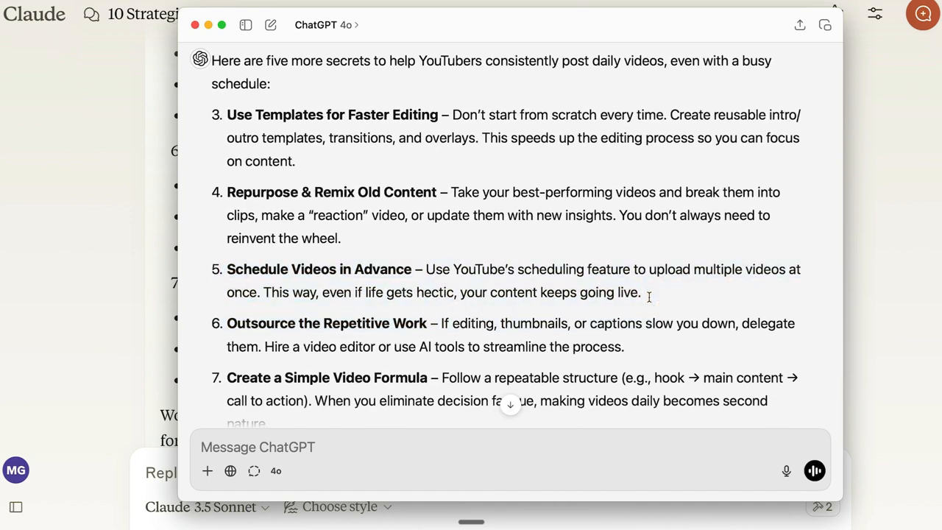
scroll("down", 3)
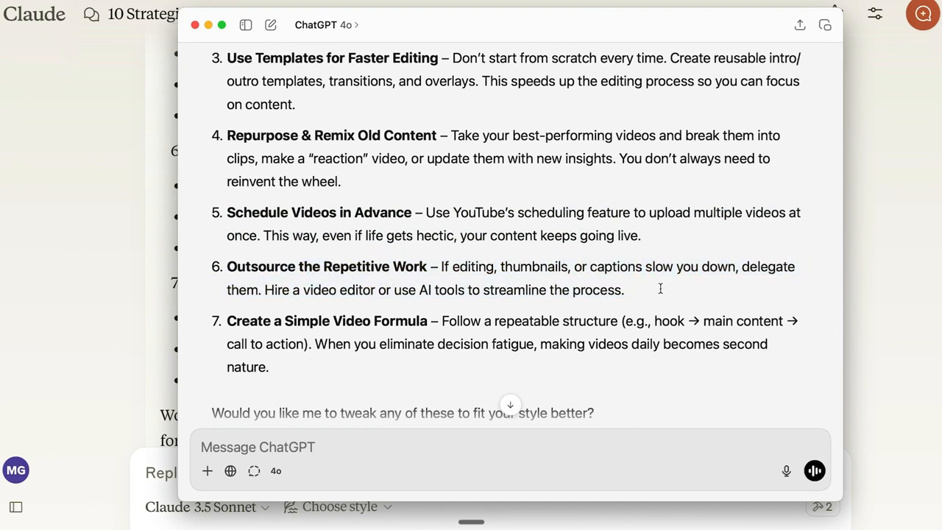
mouse_move(329, 359)
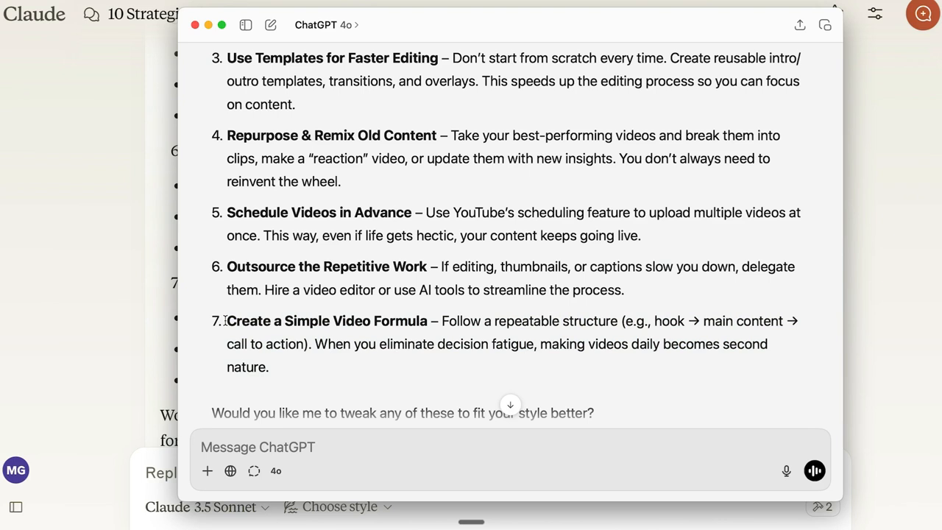
mouse_move(324, 218)
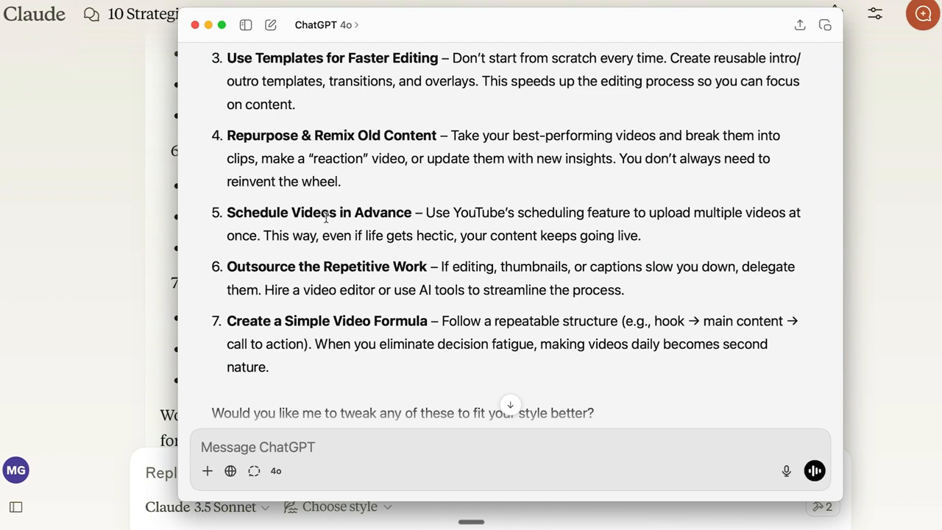
mouse_move(335, 230)
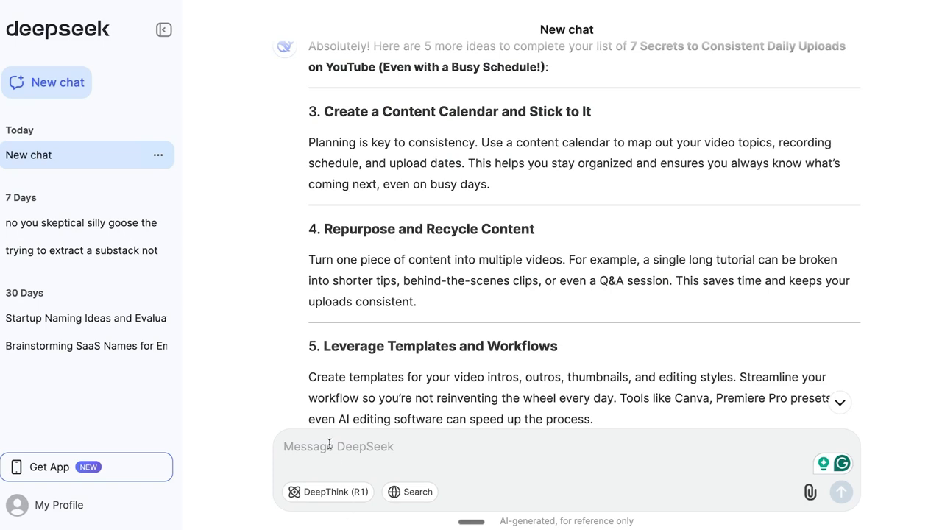
mouse_move(371, 392)
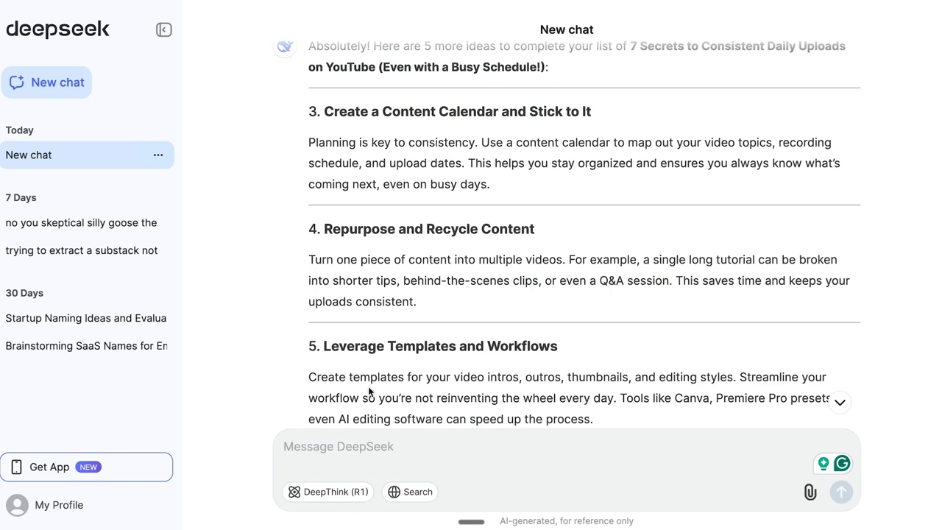
Step: Draft a request for section 1, Batch recording the videos, roughly 250 words, mimicking a quoted sample's style
type("Please write")
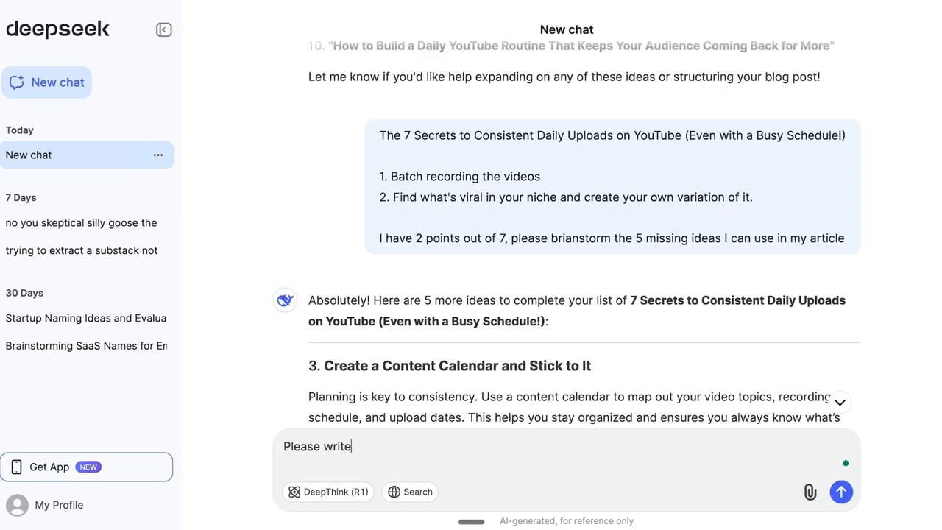
type("the first section:")
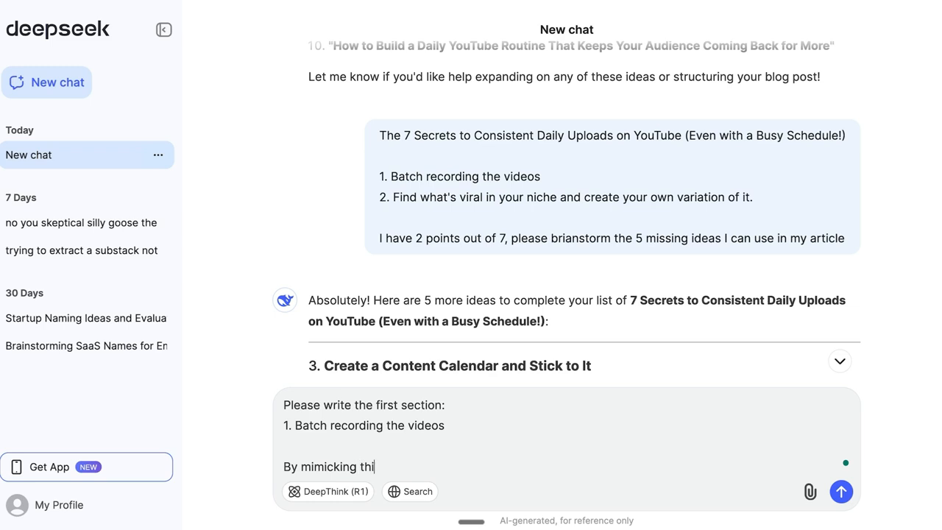
type("s writing style:")
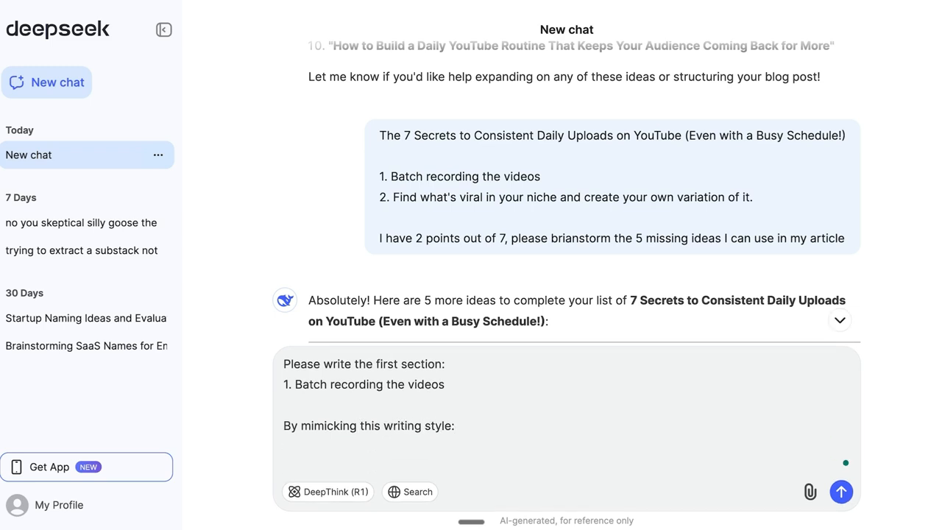
type("\"")
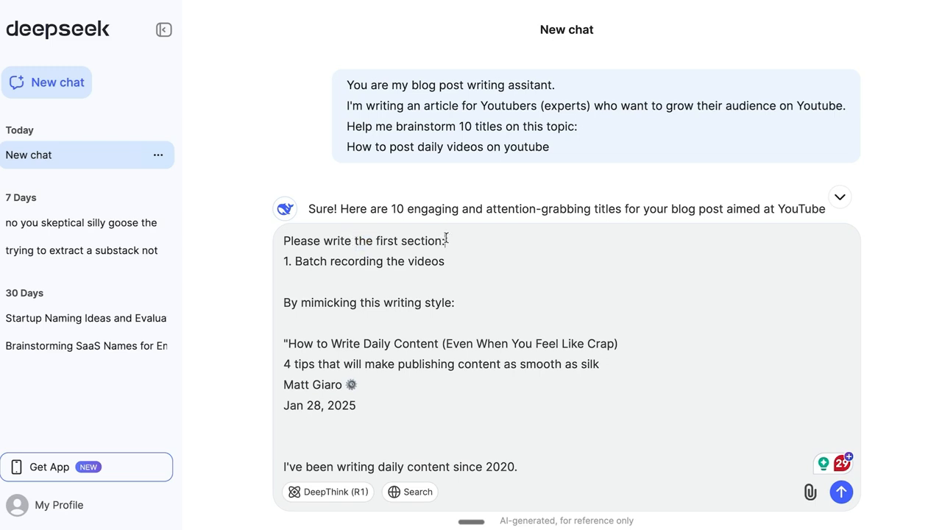
type(", roughly 250 word")
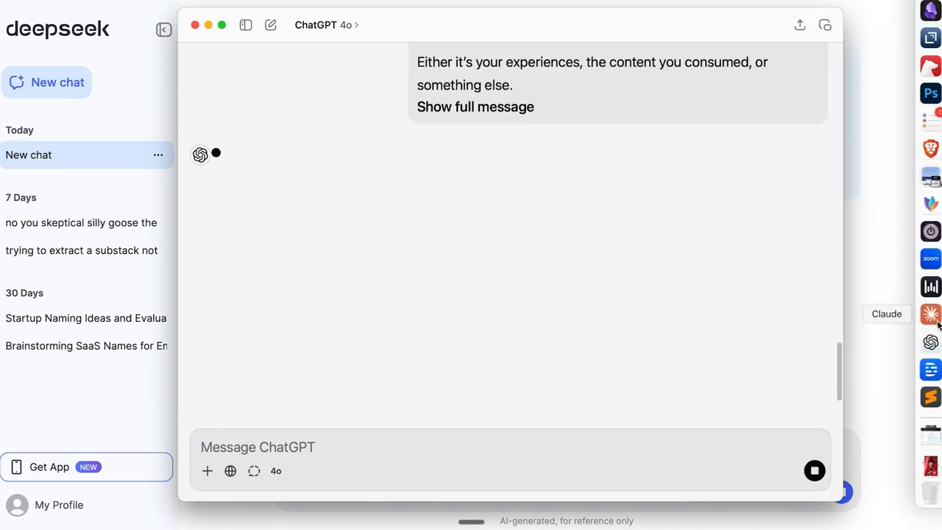
left_click(930, 315)
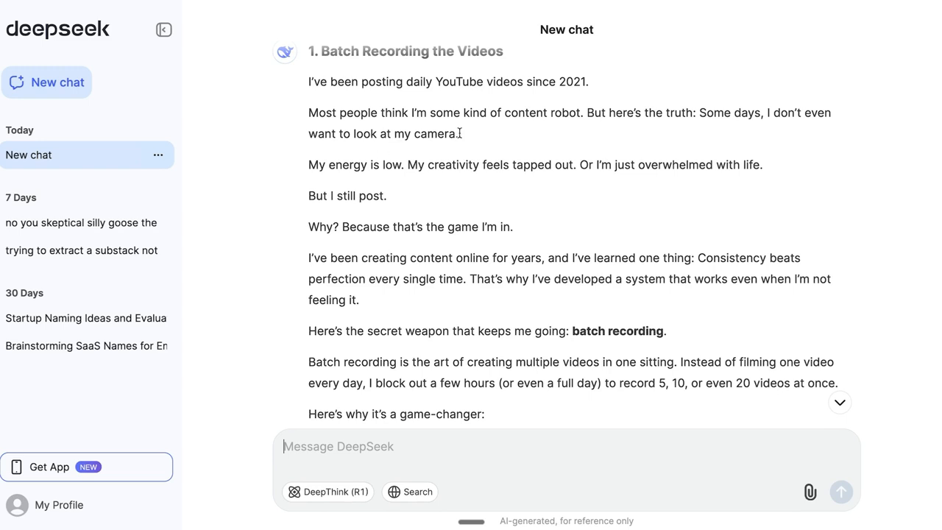
mouse_move(617, 144)
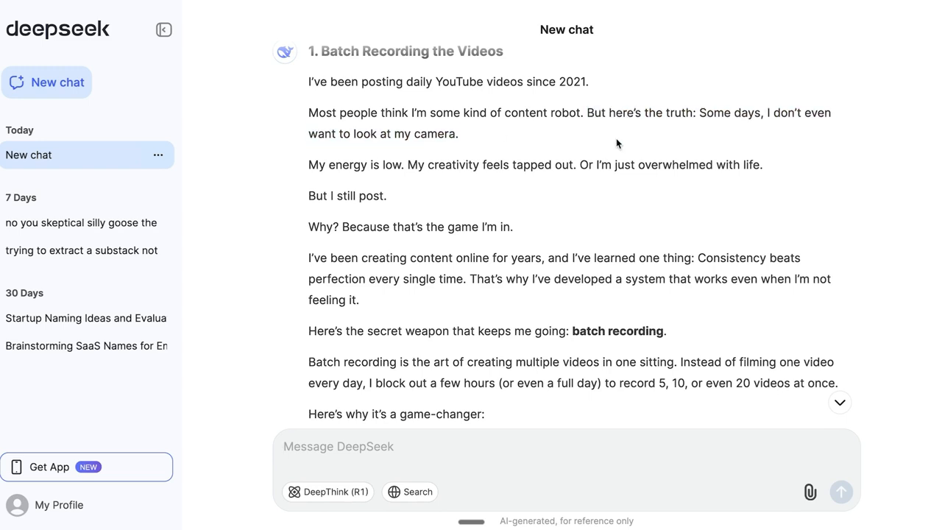
mouse_move(303, 174)
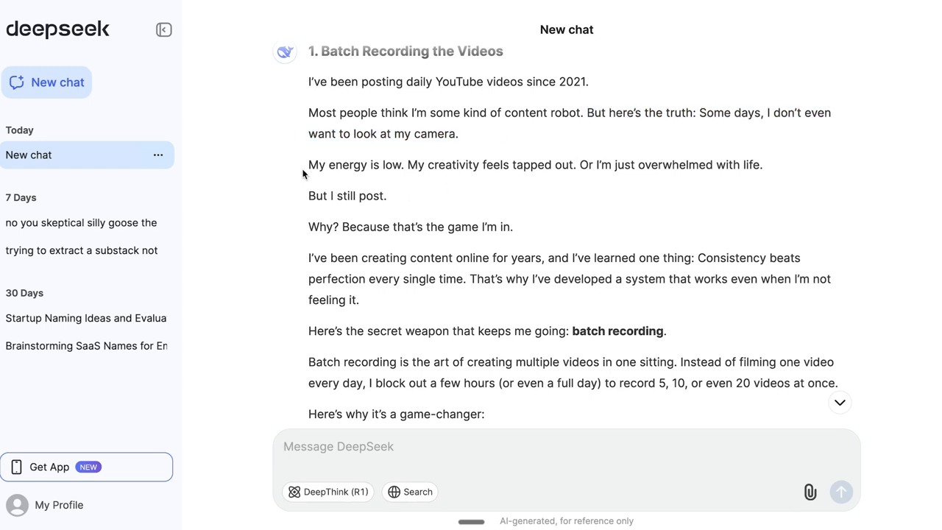
mouse_move(405, 205)
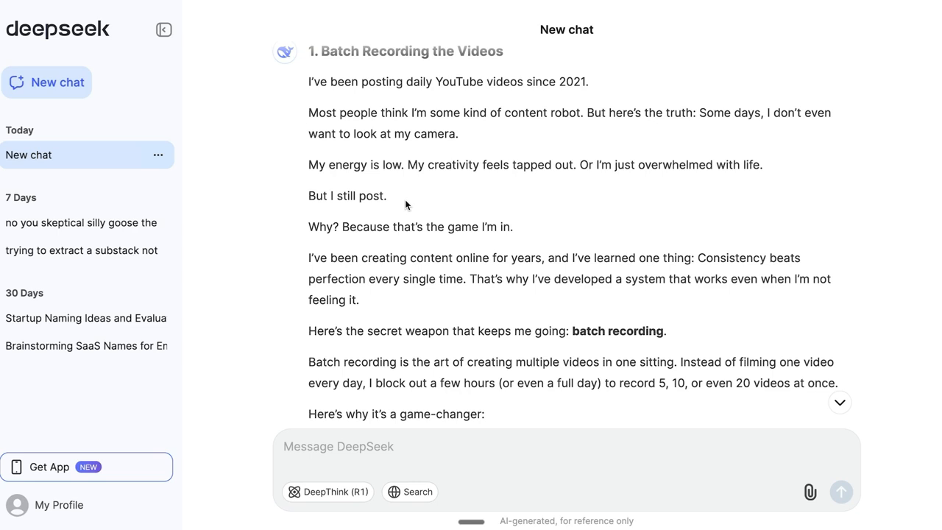
Step: Read DeepSeek's Batch Recording section, marking the consistency-beats-perfection paragraphs
left_click_drag(580, 165, 763, 165)
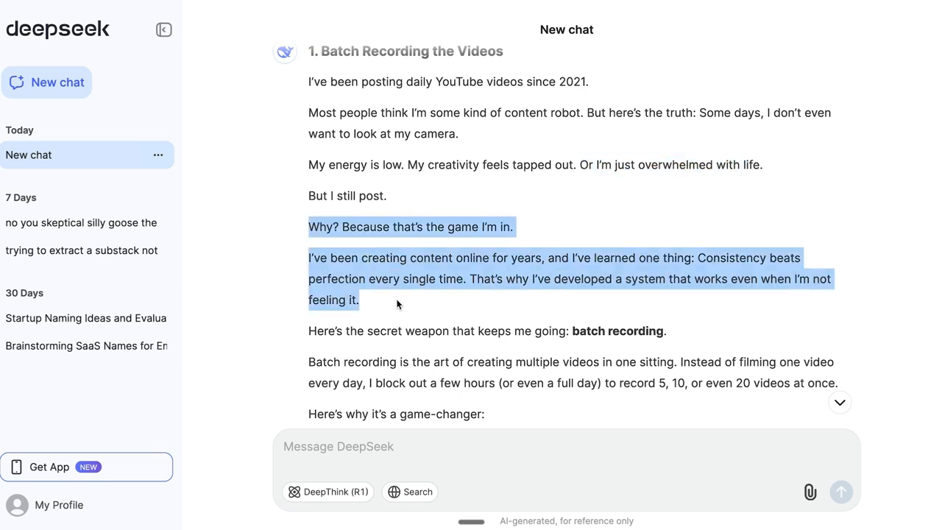
scroll("down", 3)
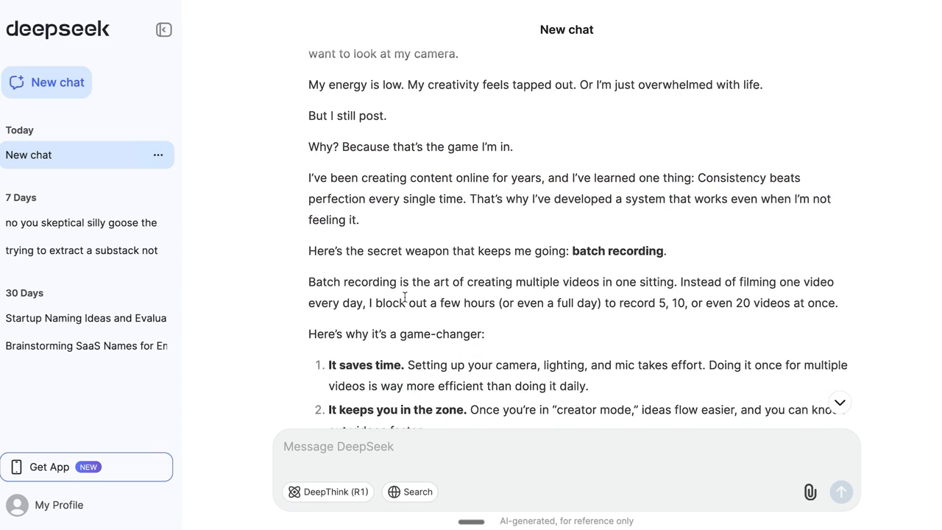
mouse_move(592, 212)
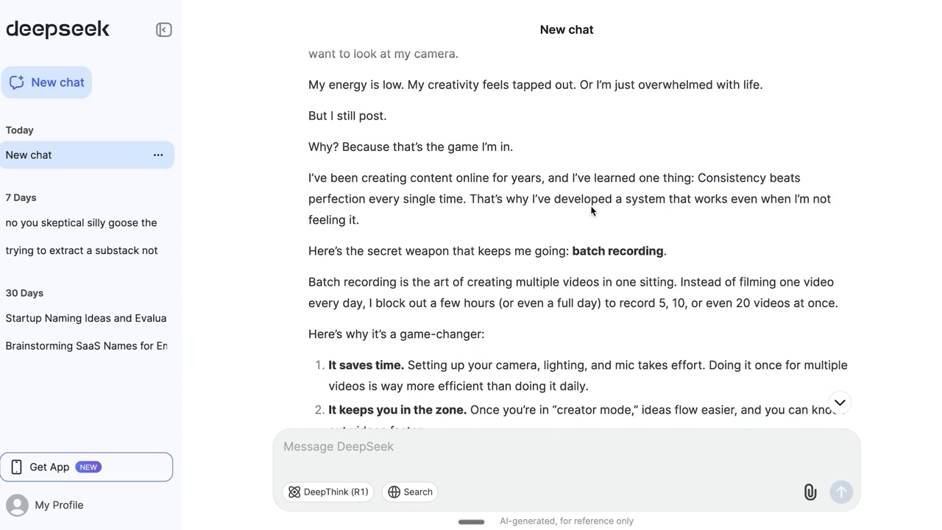
scroll("down", 3)
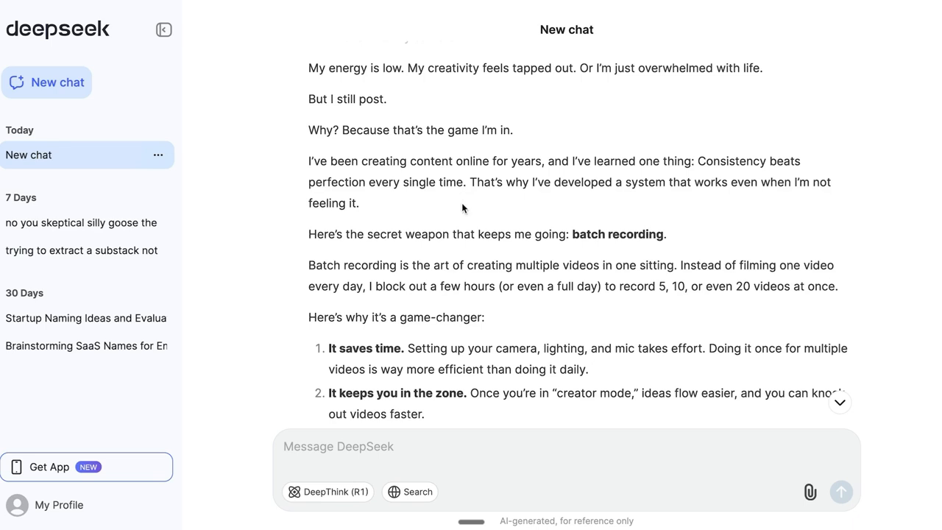
scroll("down", 3)
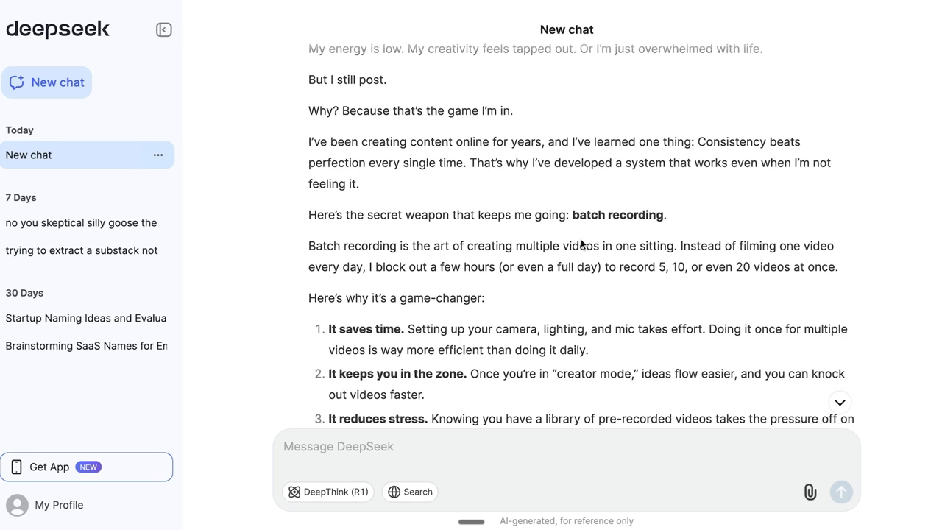
scroll("down", 3)
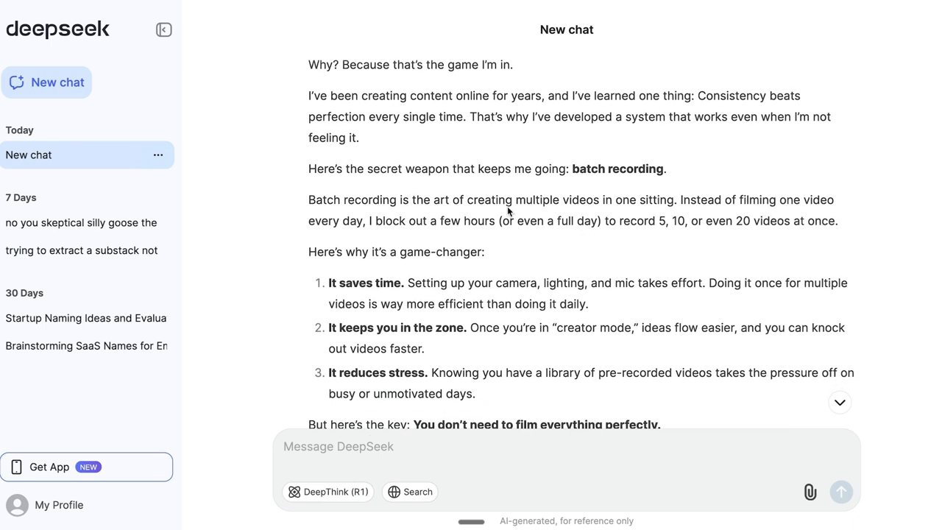
mouse_move(689, 262)
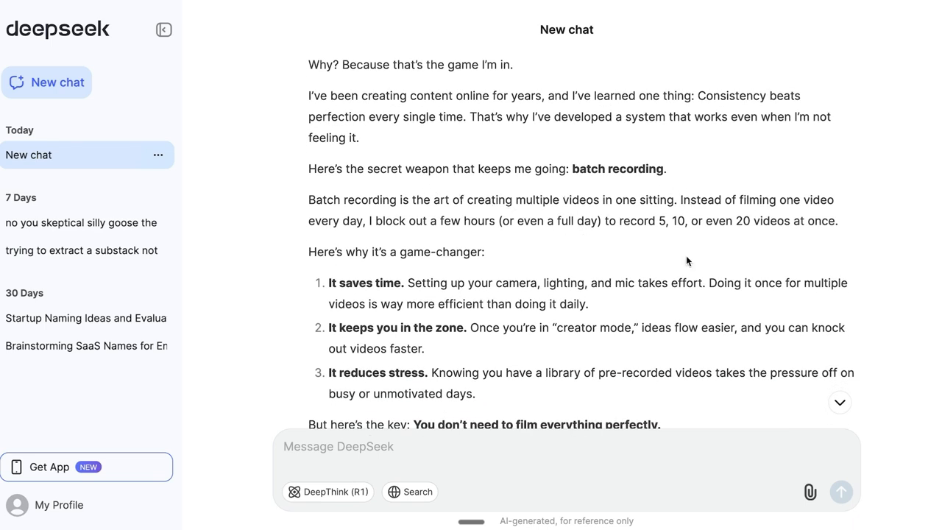
scroll("down", 3)
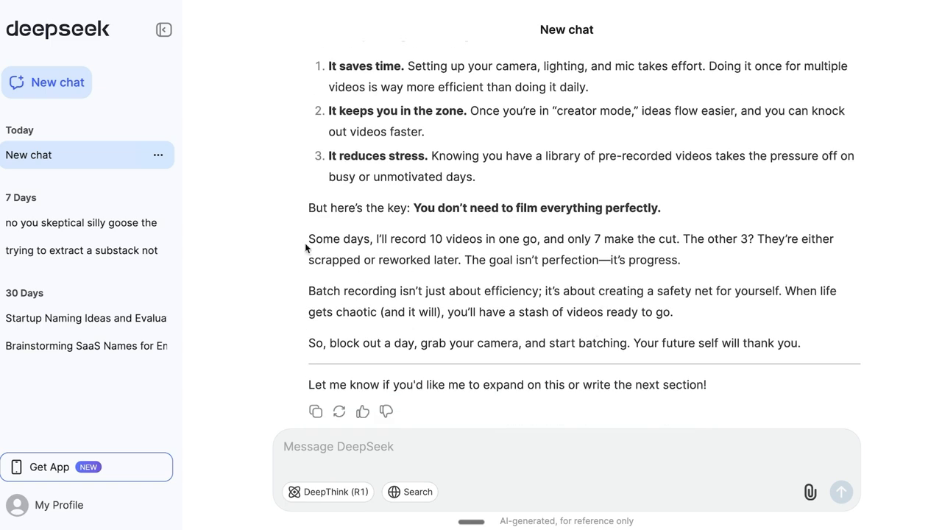
mouse_move(417, 251)
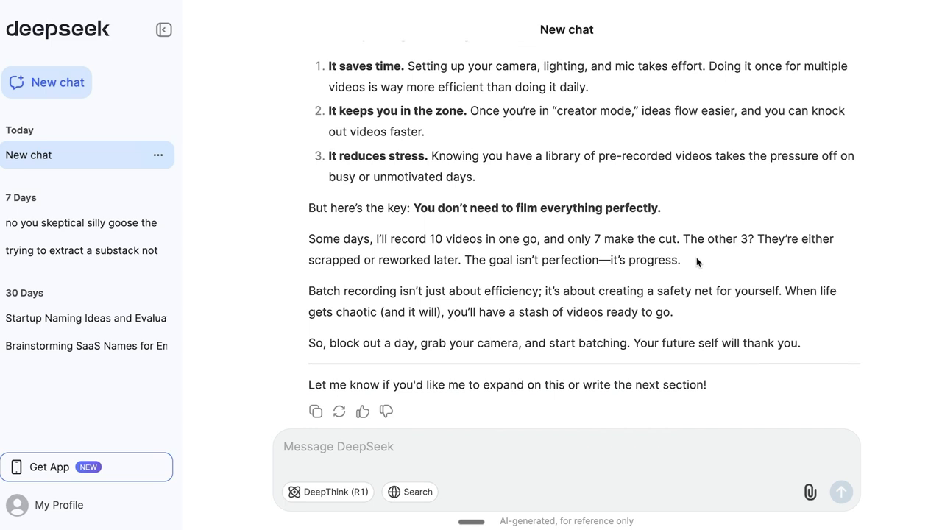
mouse_move(503, 293)
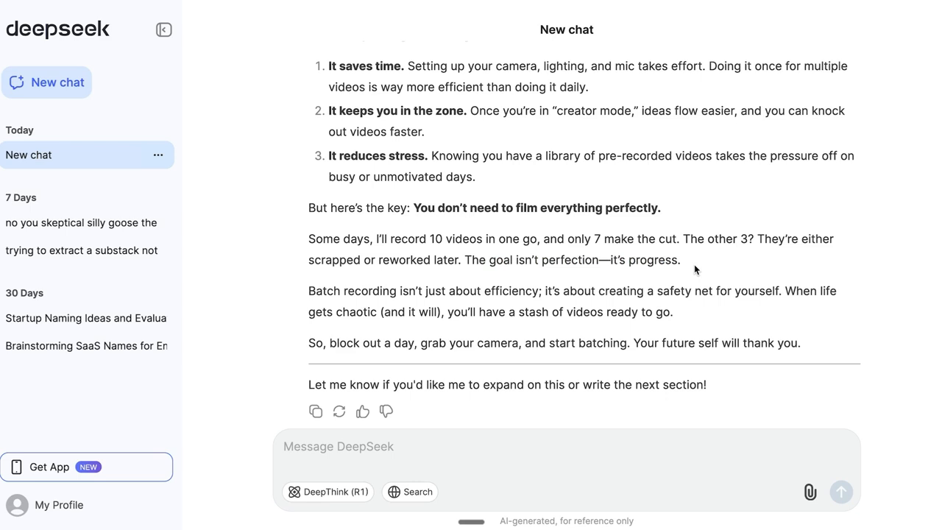
mouse_move(641, 308)
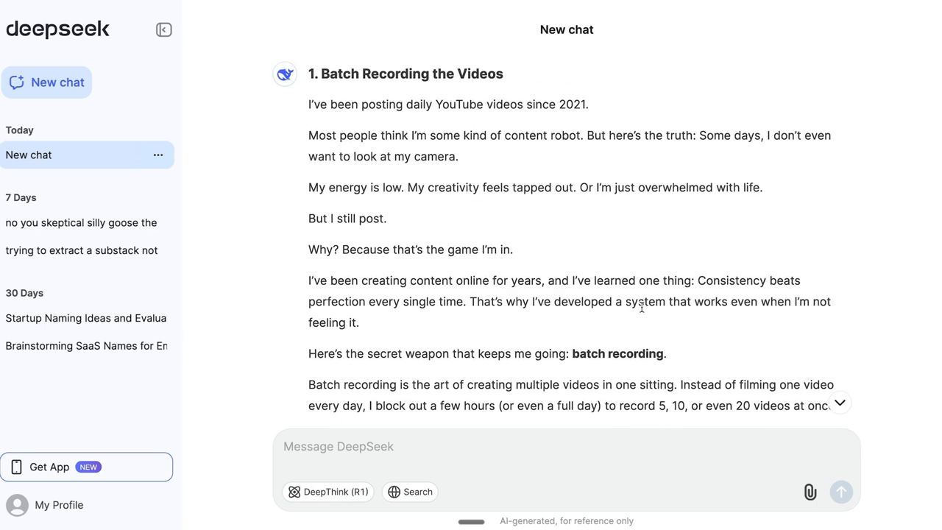
mouse_move(309, 106)
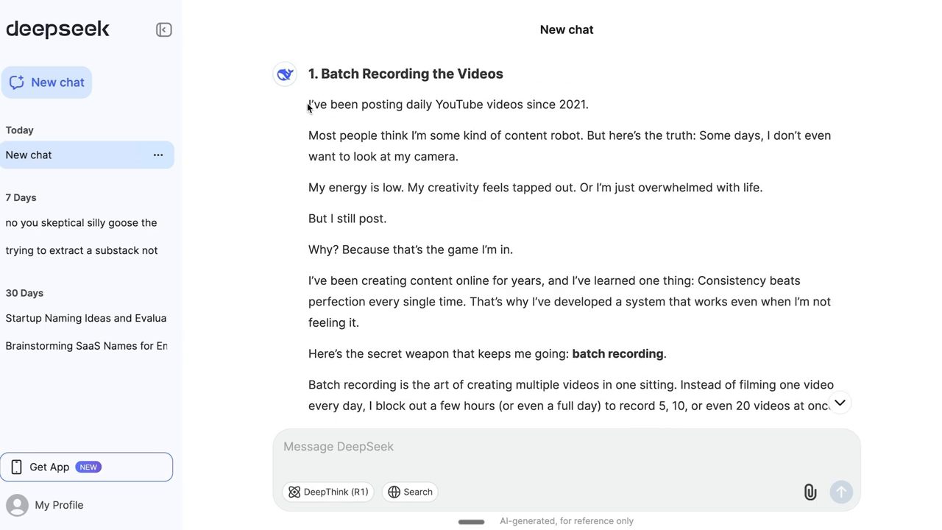
Step: Mark the opening paragraphs of ChatGPT's Batch Recording section and scroll through the rest
left_click_drag(309, 103, 386, 218)
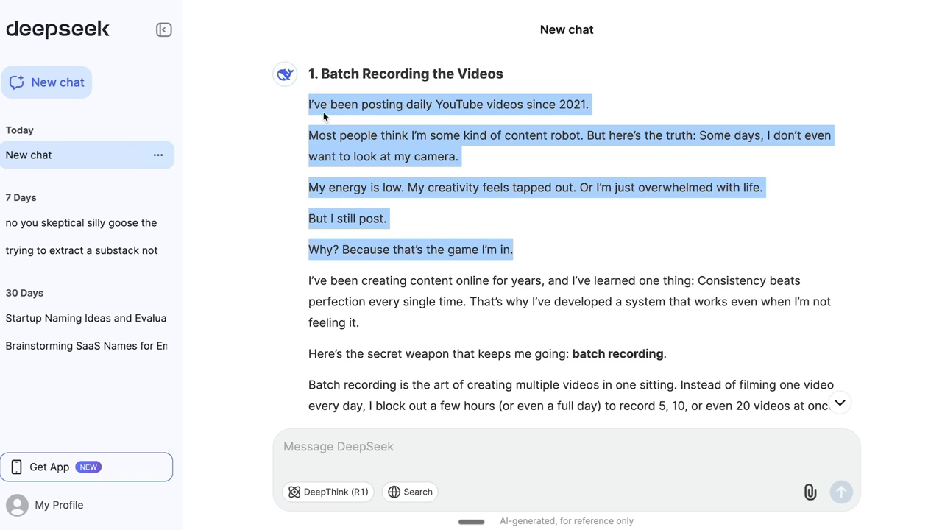
scroll("down", 3)
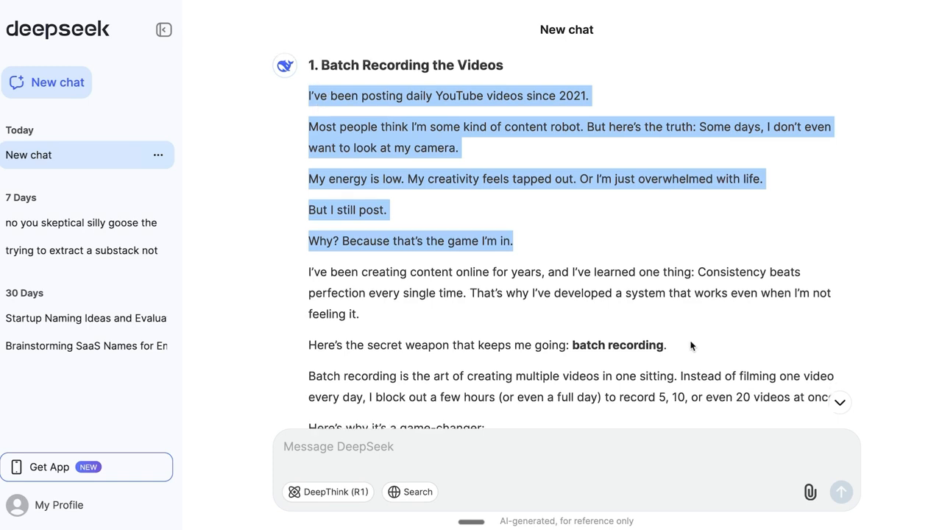
scroll("down", 3)
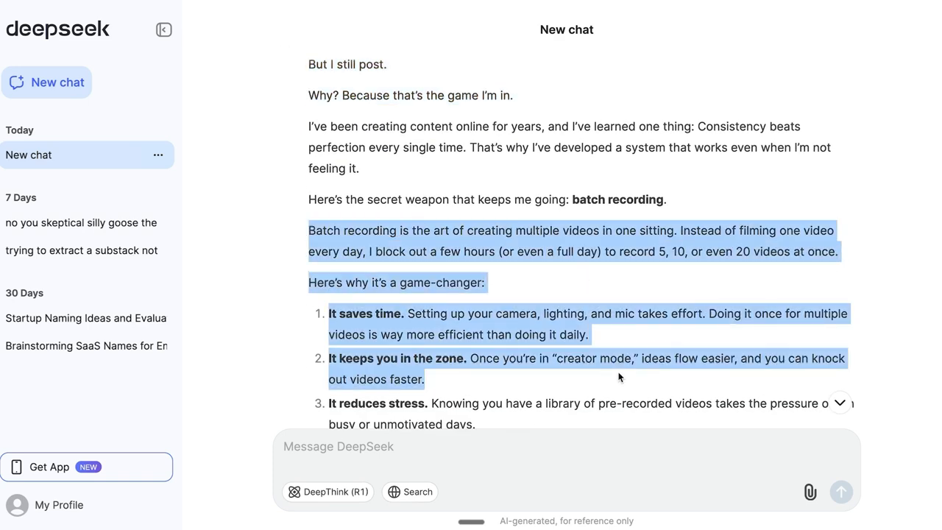
scroll("down", 3)
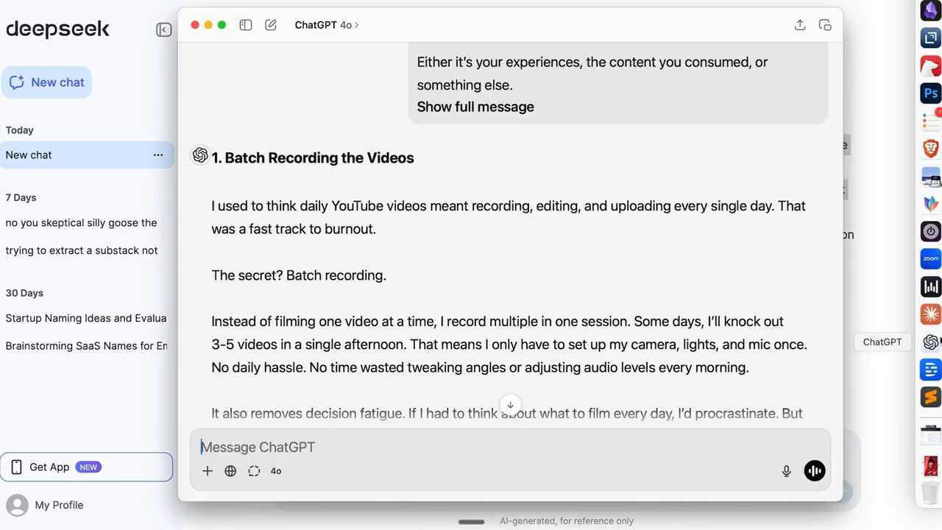
scroll("down", 3)
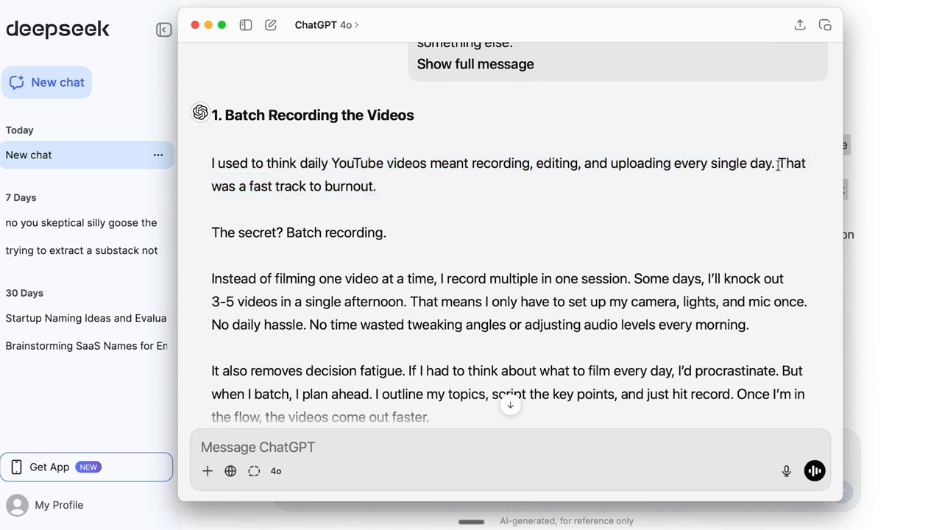
scroll("down", 3)
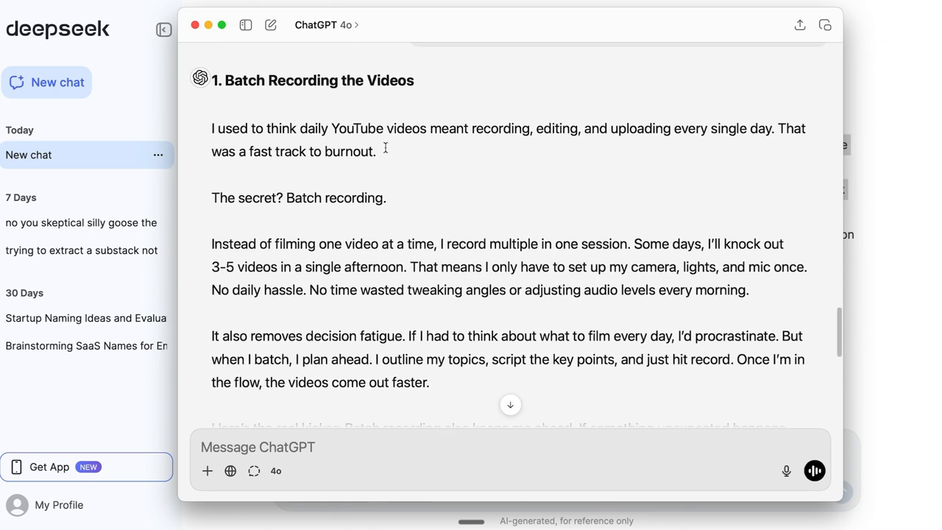
left_click_drag(212, 128, 375, 152)
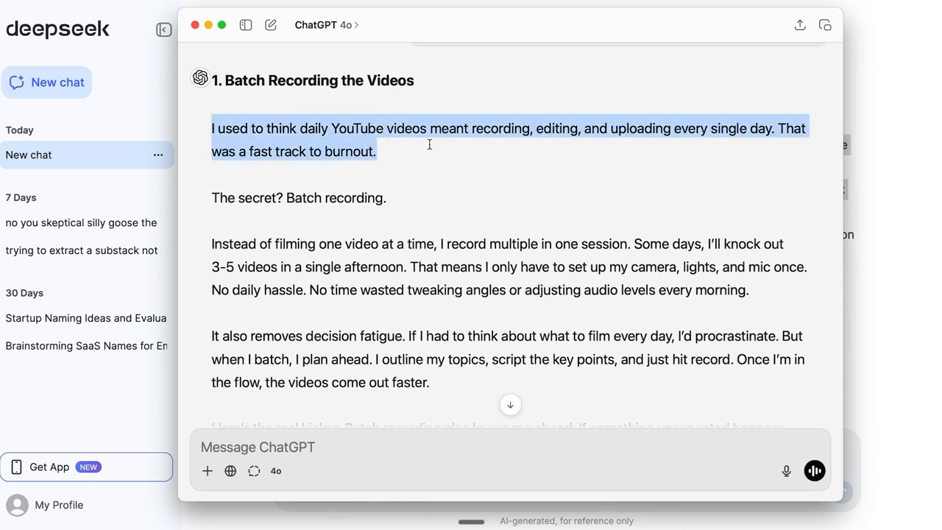
left_click(430, 146)
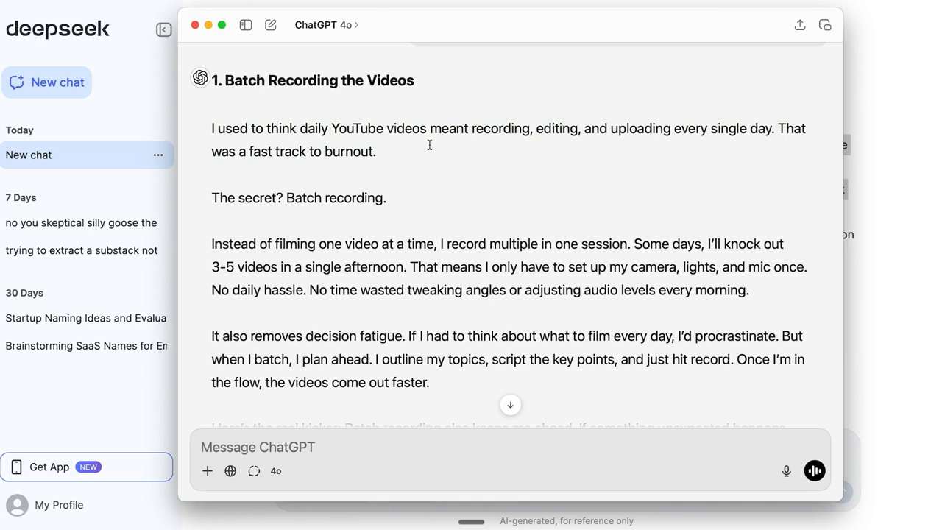
mouse_move(505, 212)
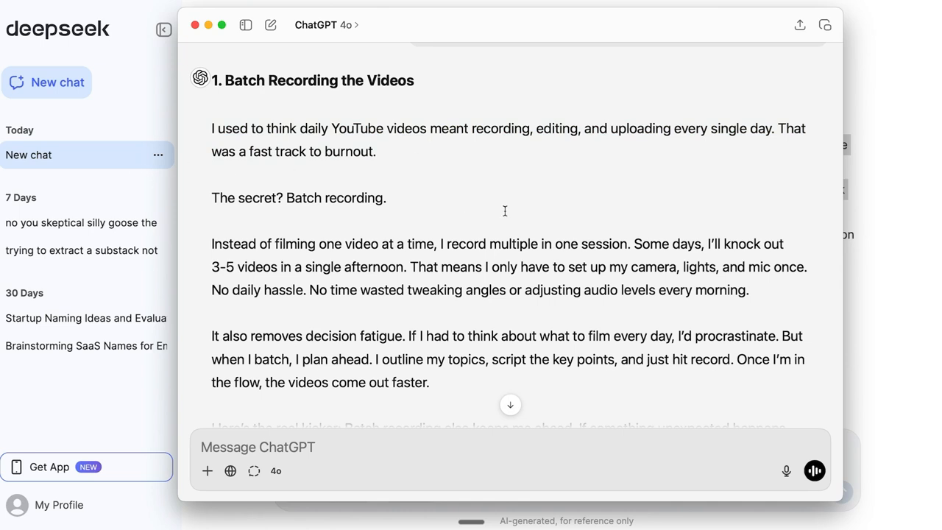
scroll("down", 3)
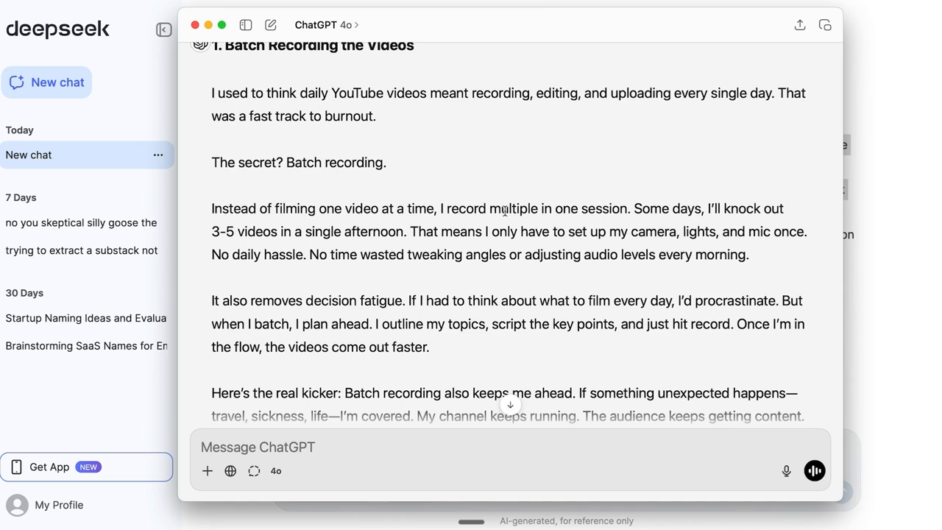
scroll("down", 3)
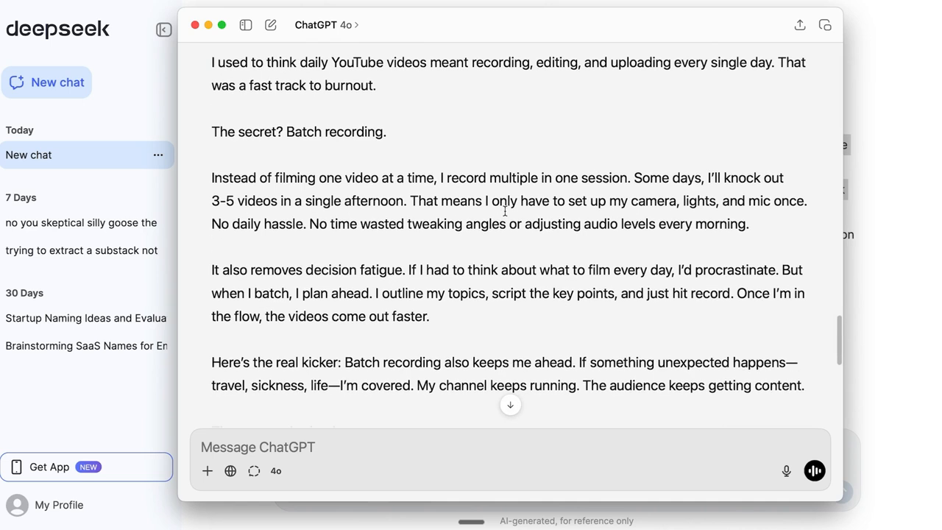
scroll("down", 3)
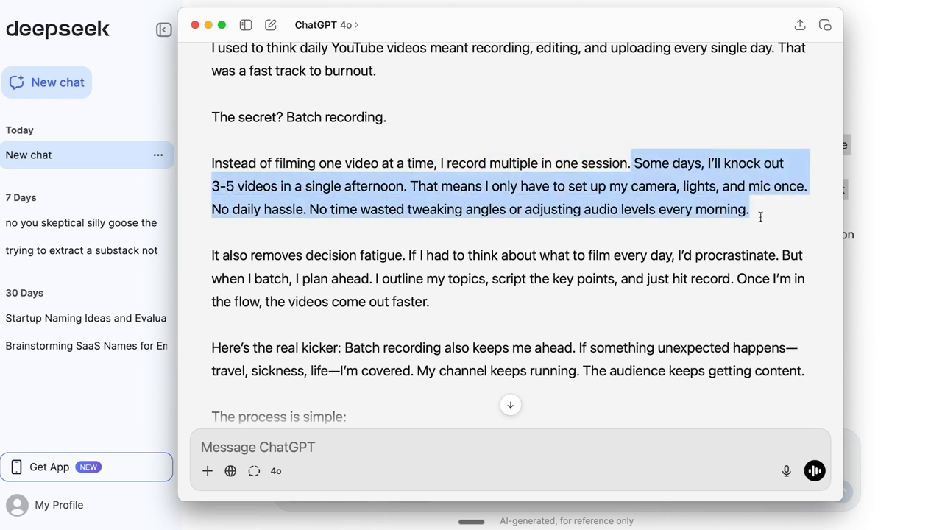
scroll("down", 3)
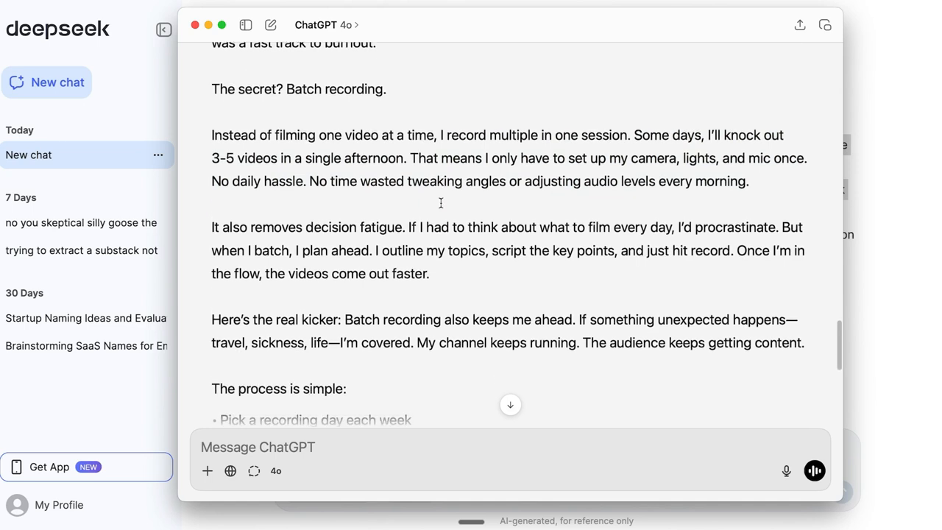
scroll("down", 3)
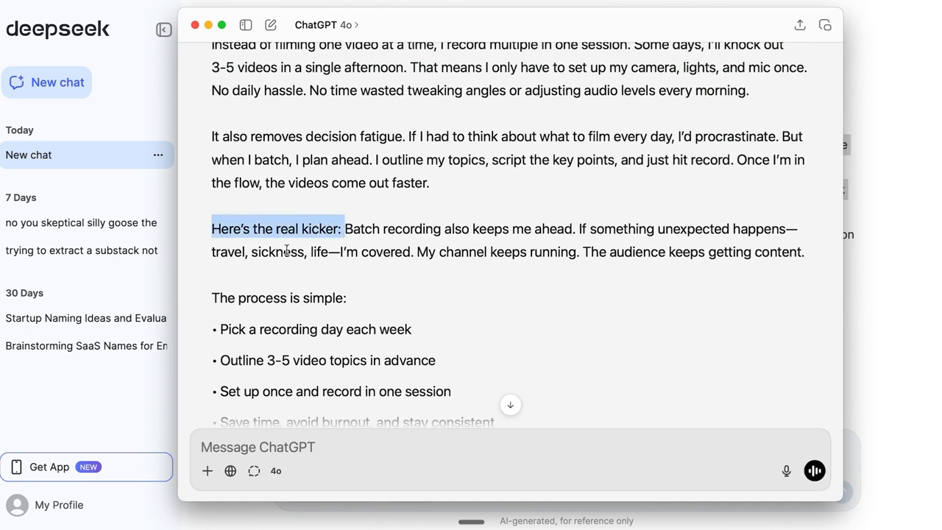
mouse_move(434, 260)
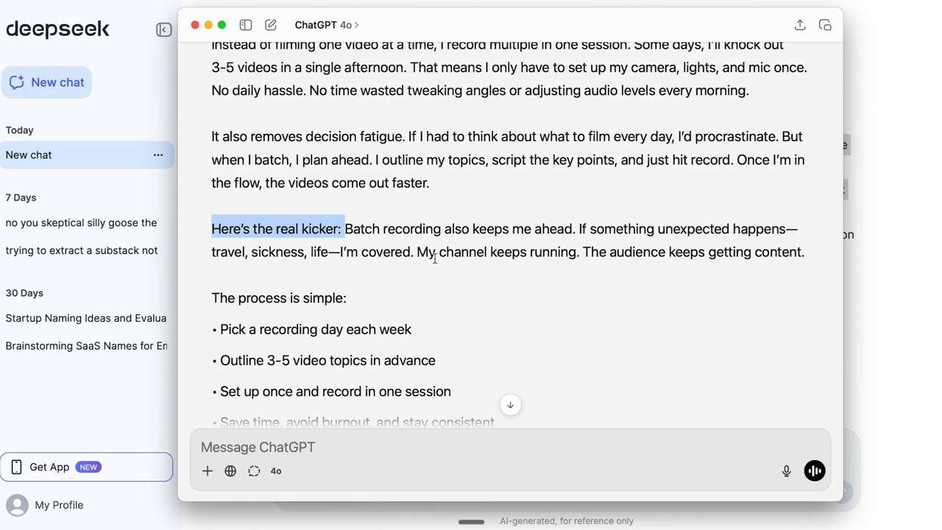
scroll("down", 3)
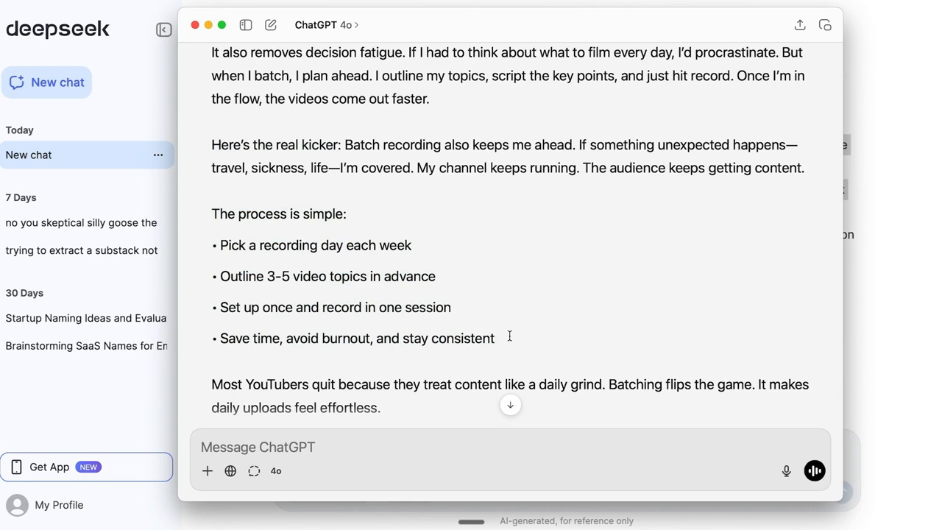
scroll("down", 3)
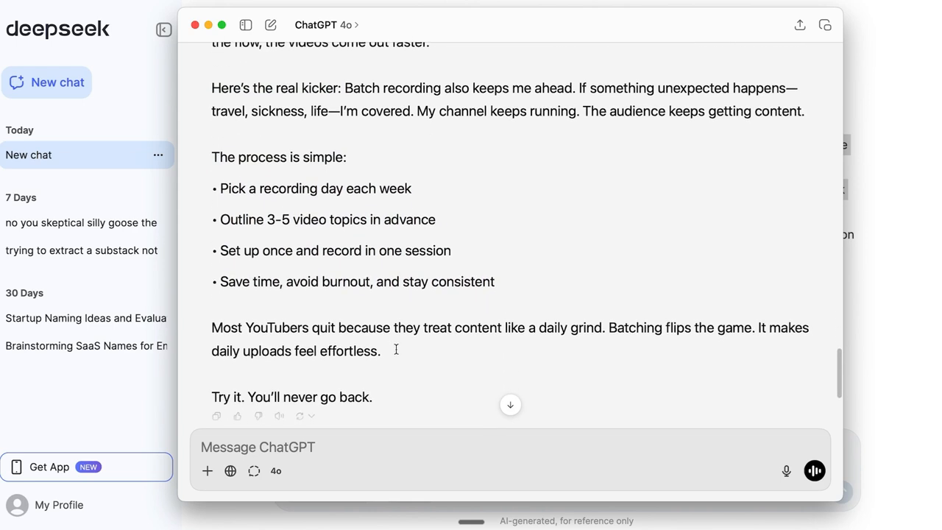
scroll("down", 3)
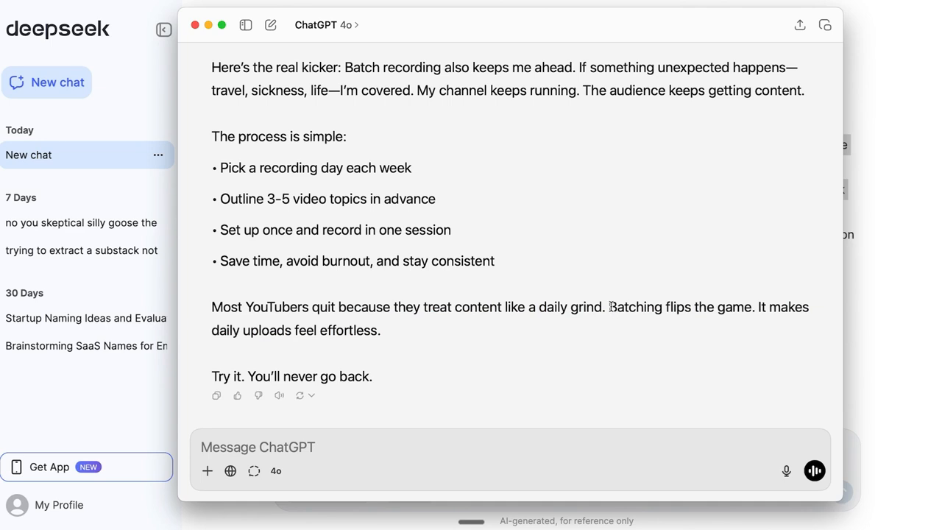
mouse_move(589, 336)
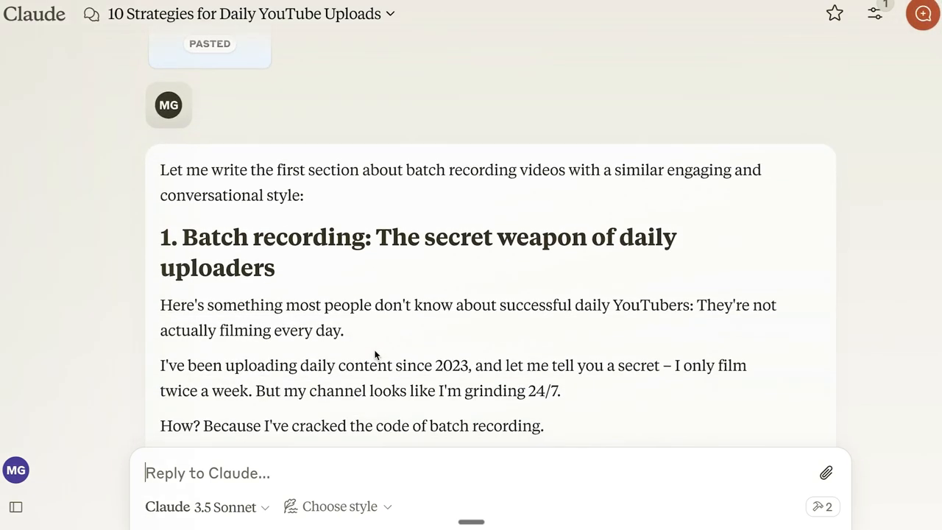
scroll("down", 3)
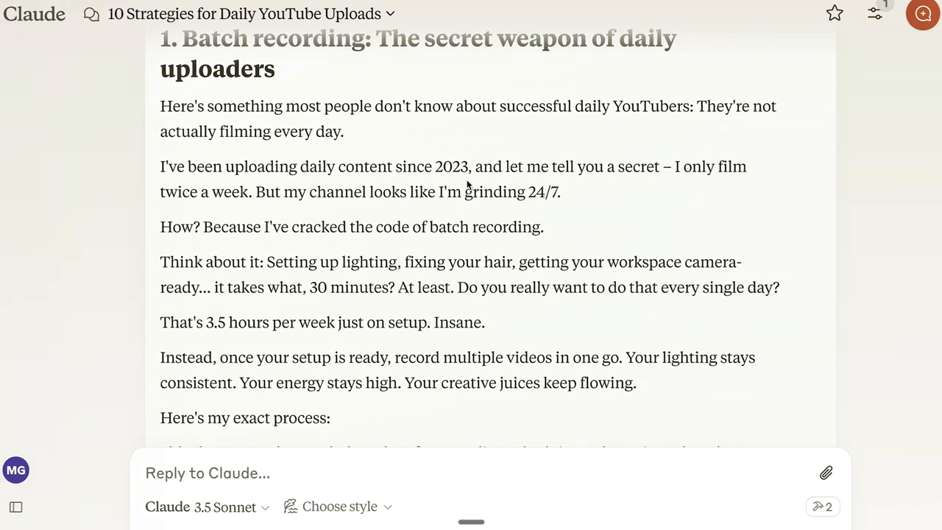
mouse_move(348, 217)
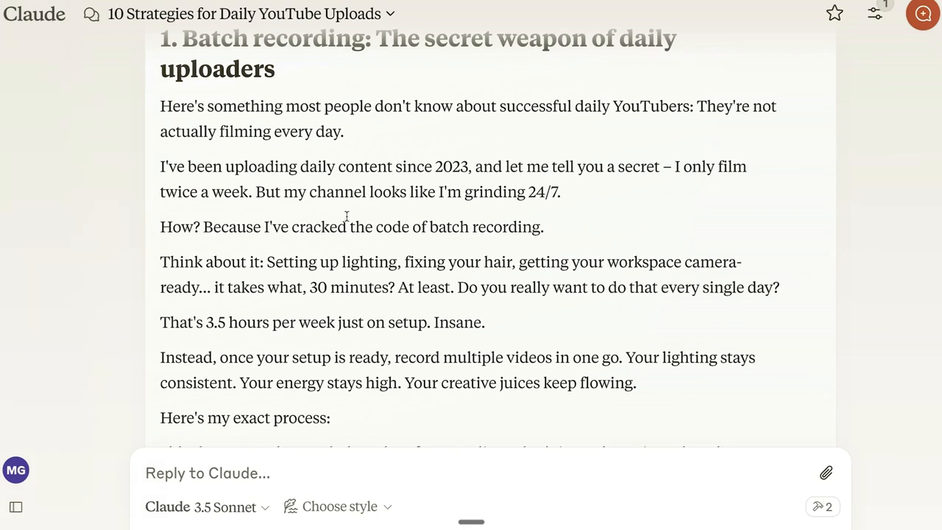
mouse_move(634, 199)
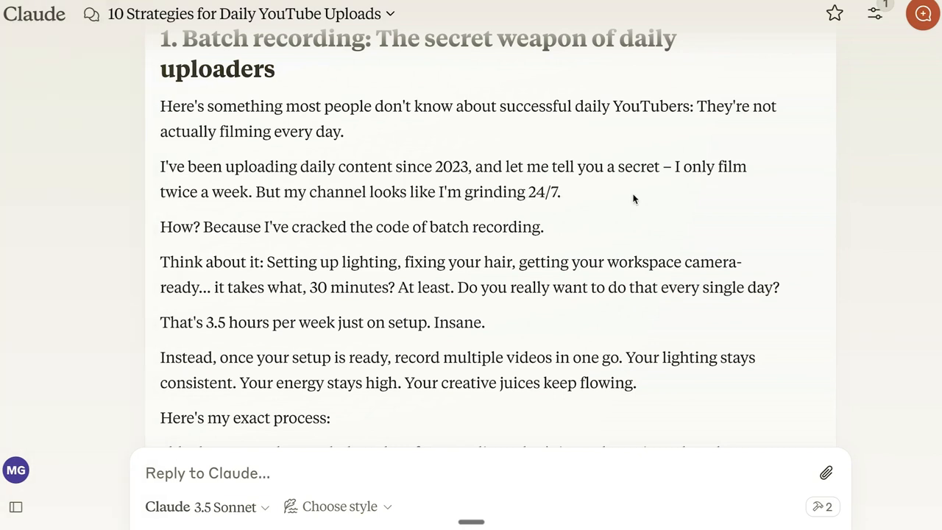
scroll("down", 3)
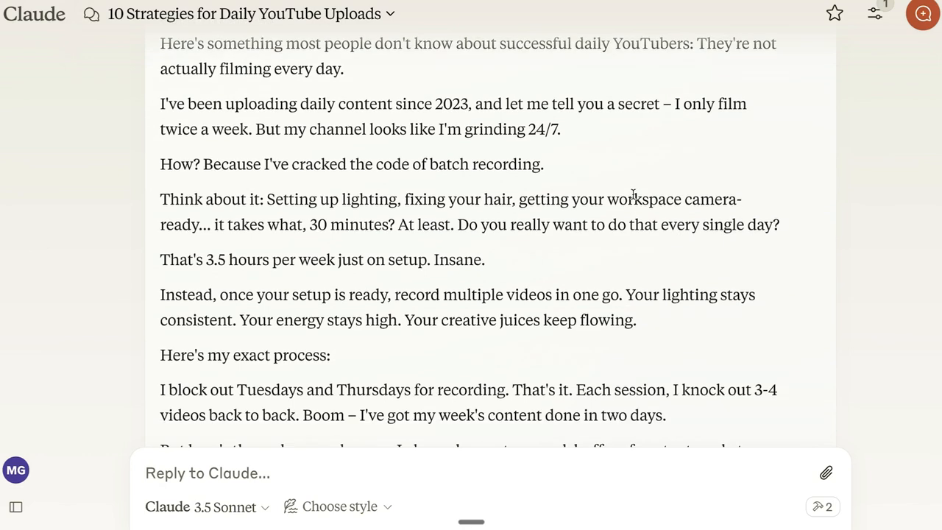
scroll("down", 3)
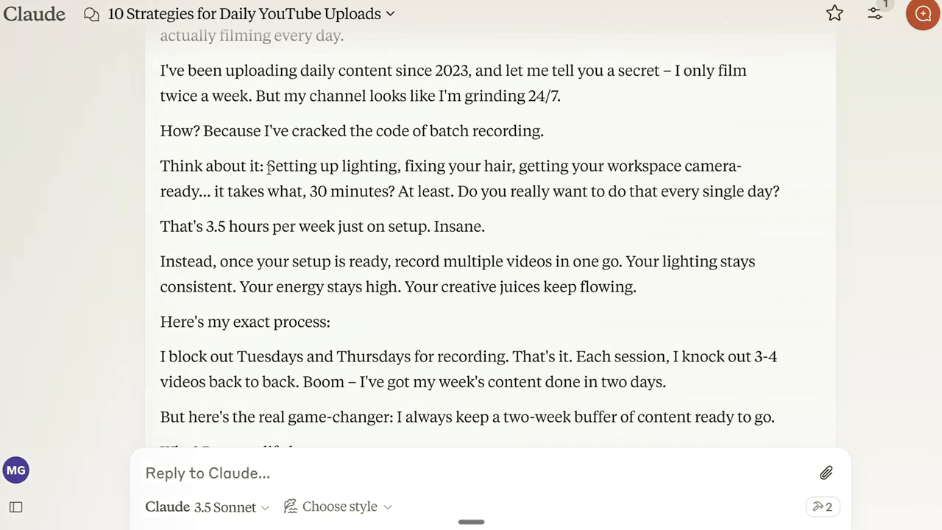
mouse_move(359, 166)
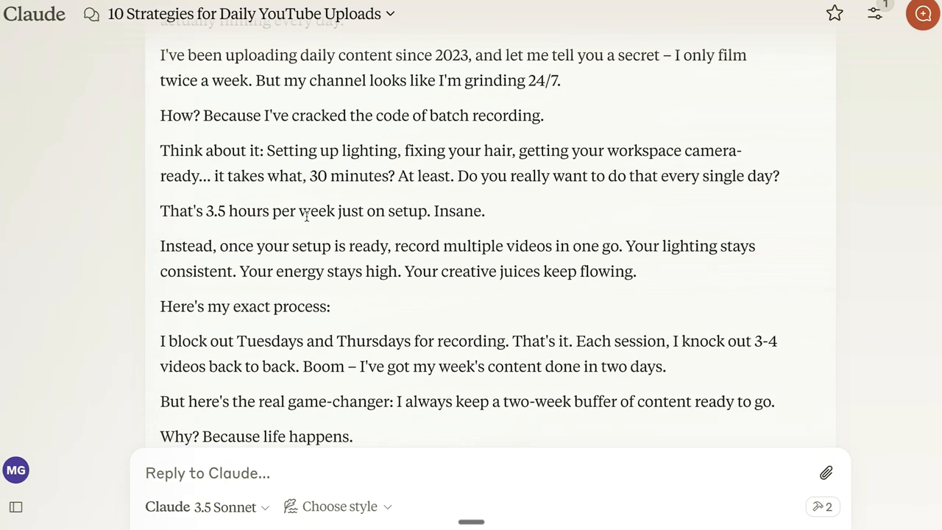
mouse_move(729, 209)
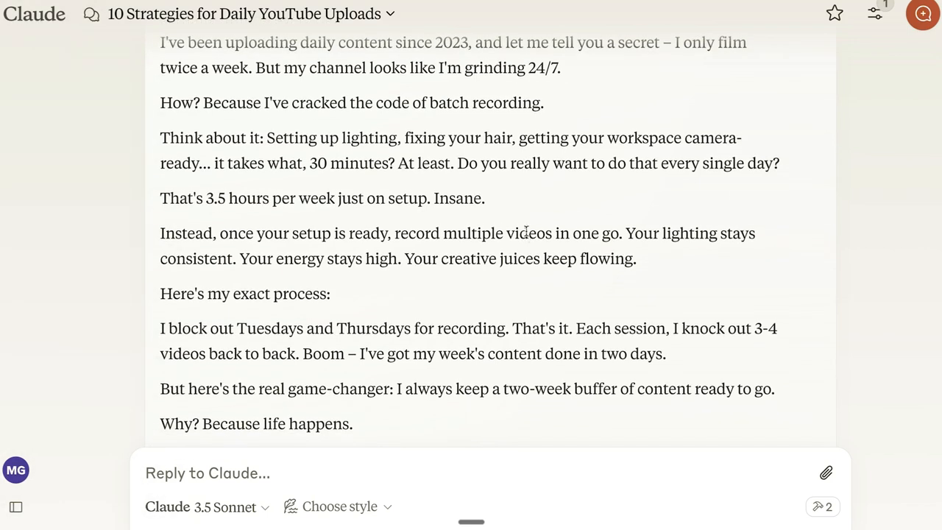
scroll("down", 3)
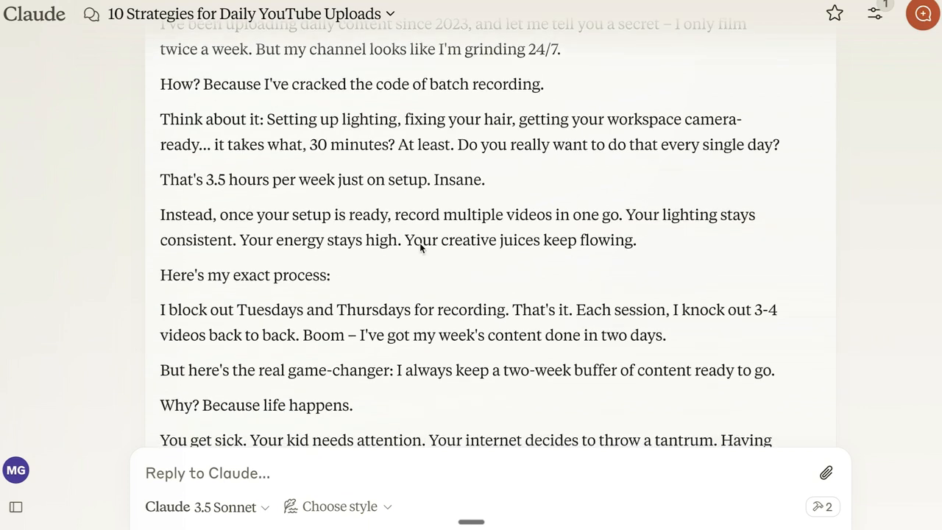
mouse_move(689, 235)
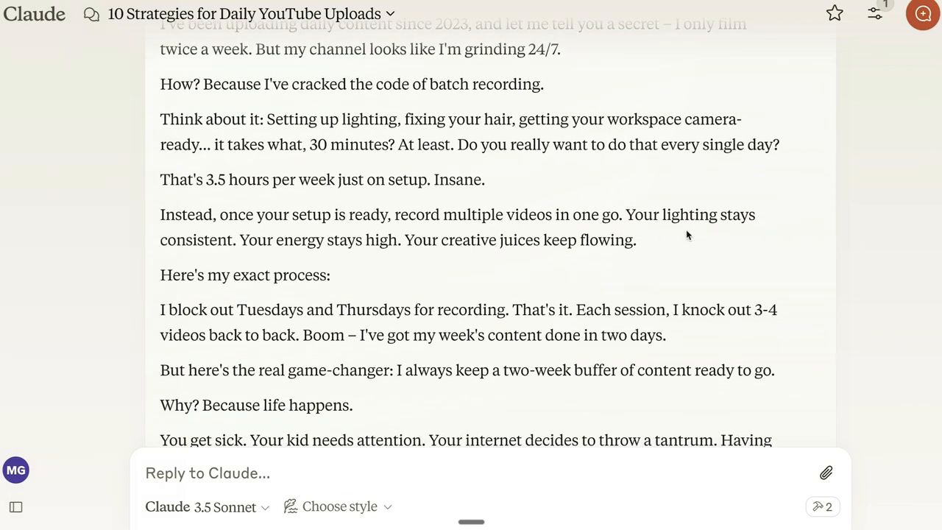
mouse_move(571, 283)
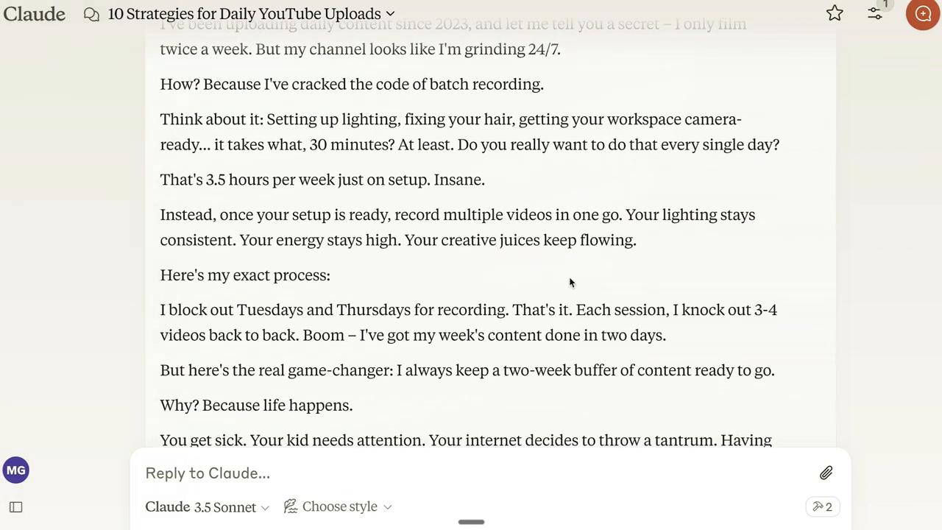
scroll("down", 3)
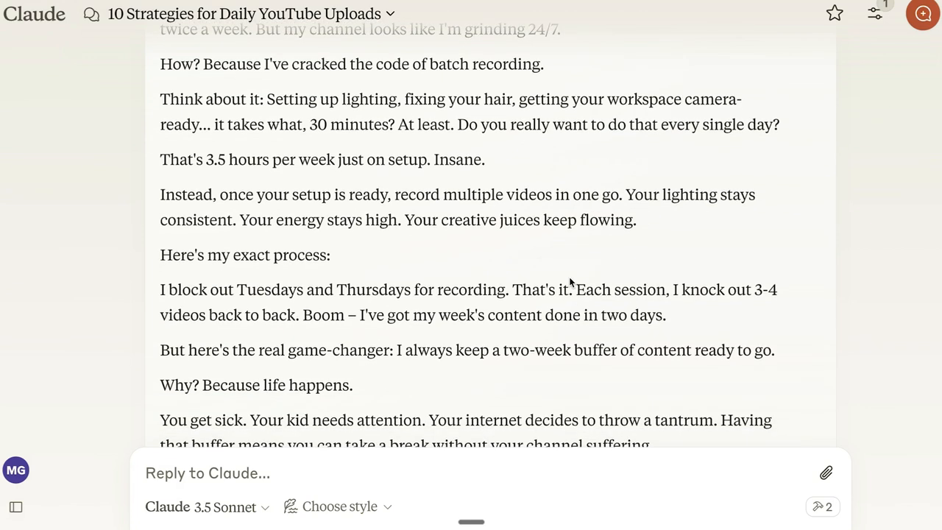
scroll("down", 3)
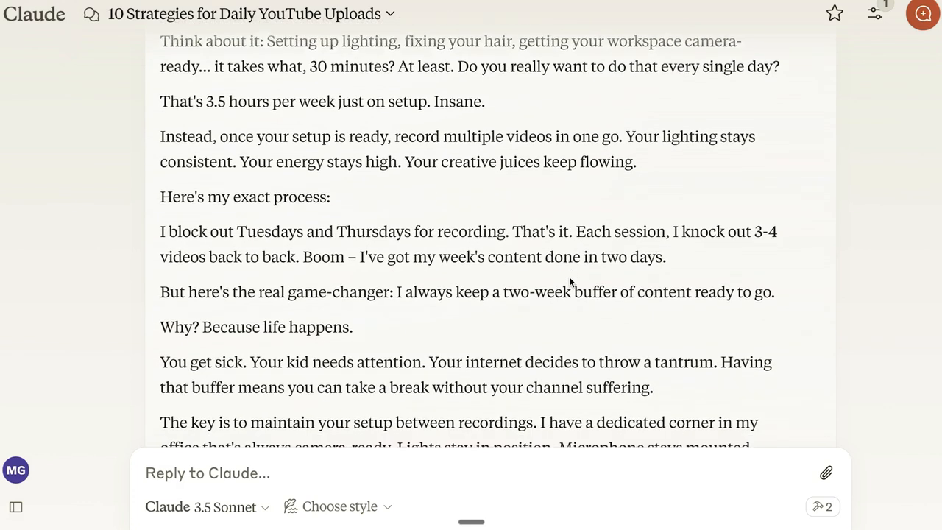
scroll("down", 3)
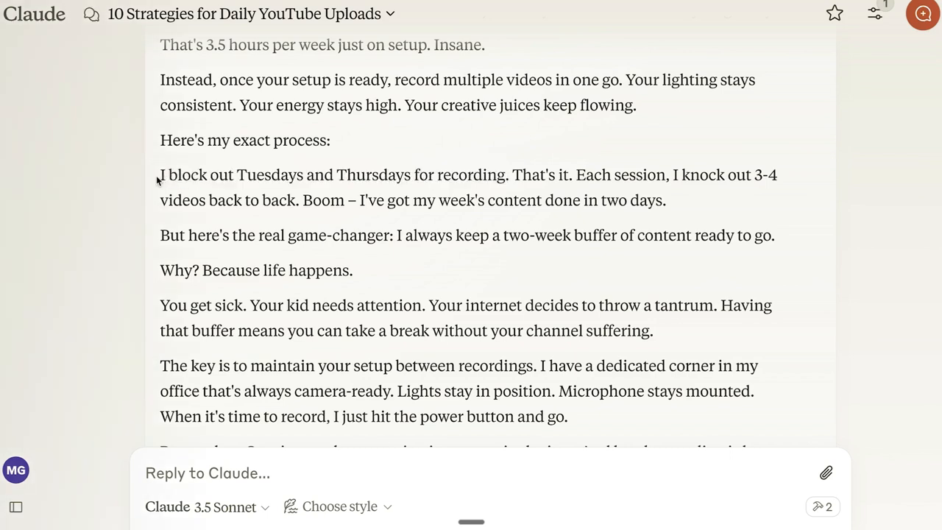
left_click_drag(159, 173, 508, 174)
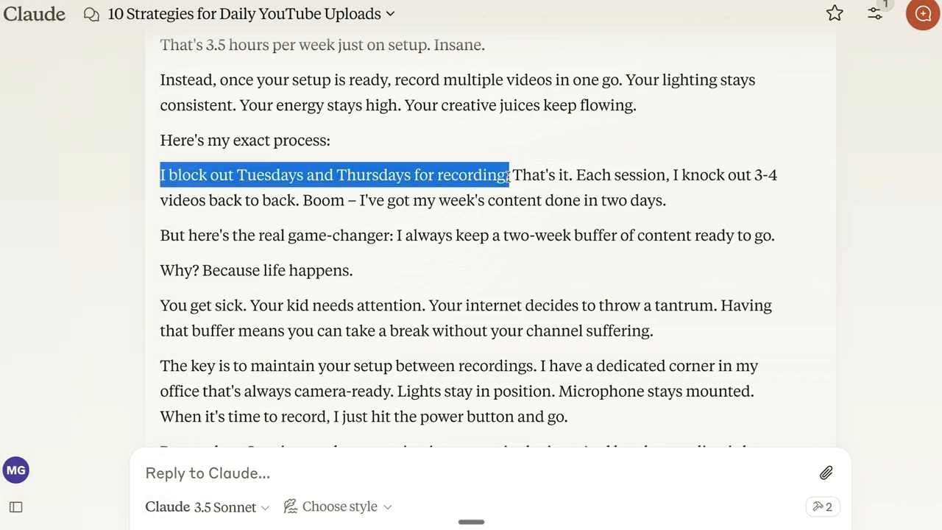
left_click(145, 179)
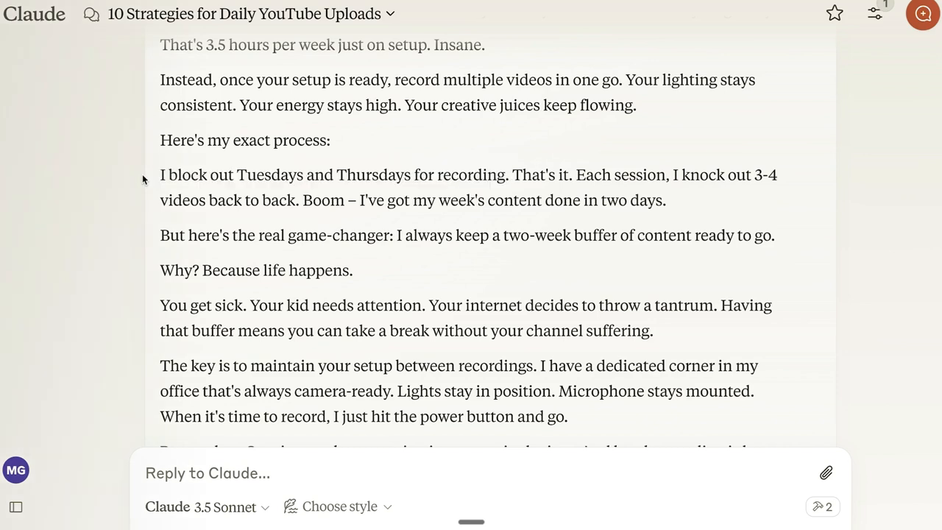
mouse_move(285, 221)
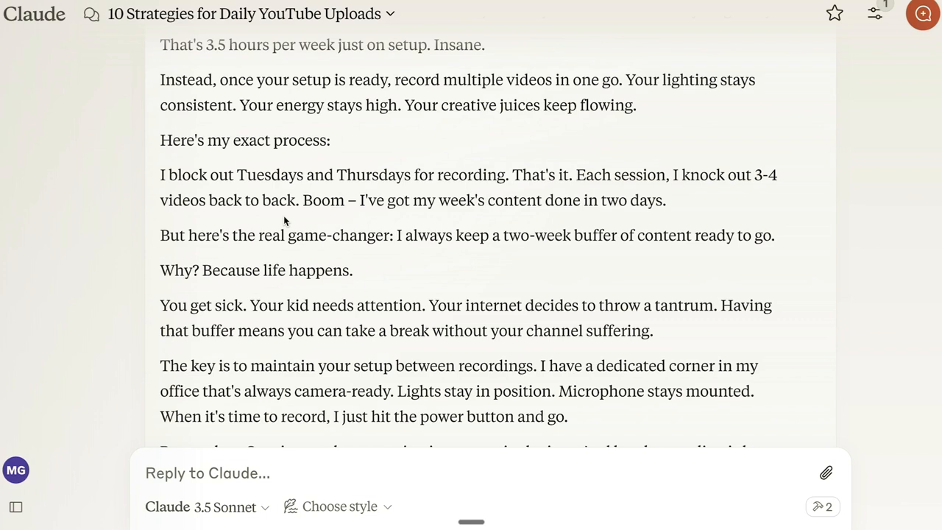
mouse_move(396, 227)
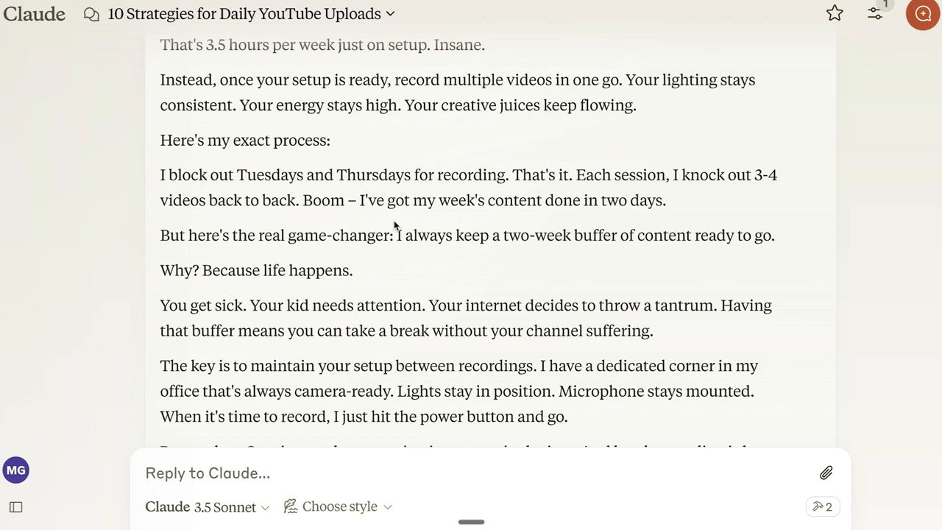
mouse_move(698, 200)
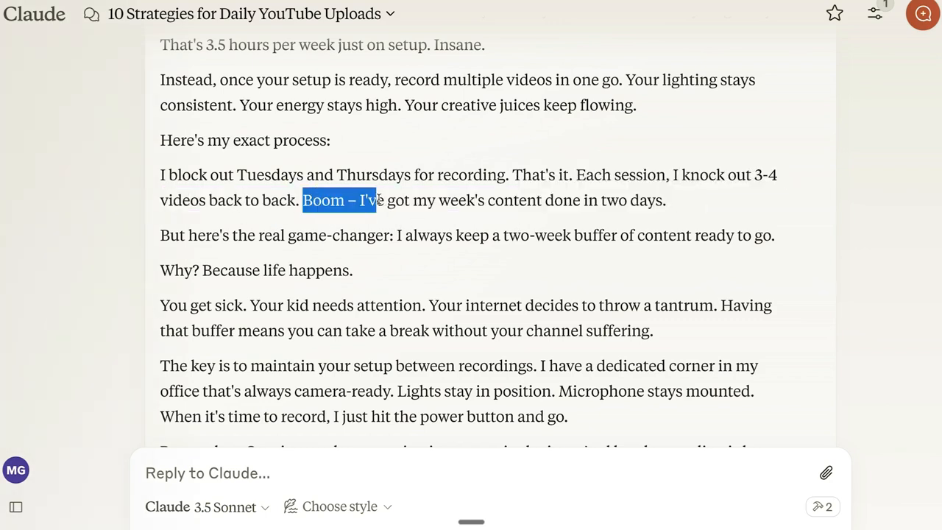
left_click_drag(375, 200, 665, 200)
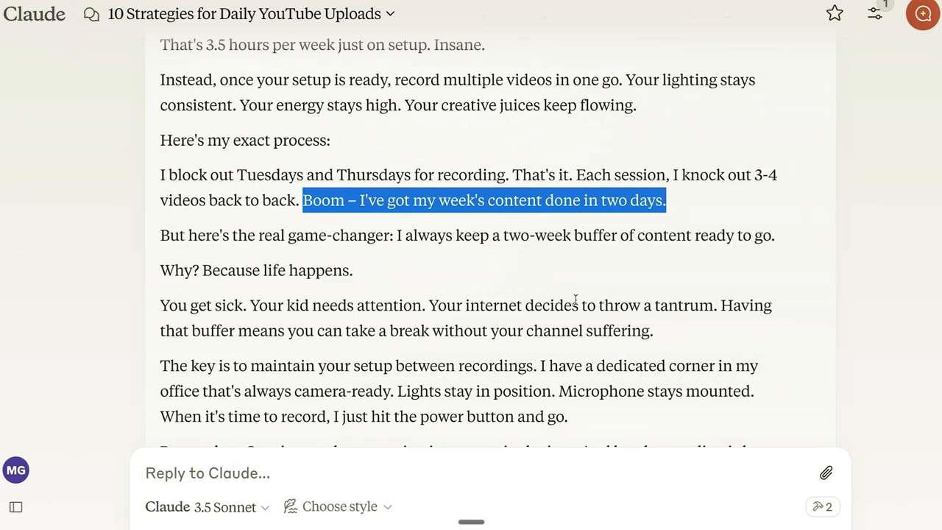
scroll("down", 3)
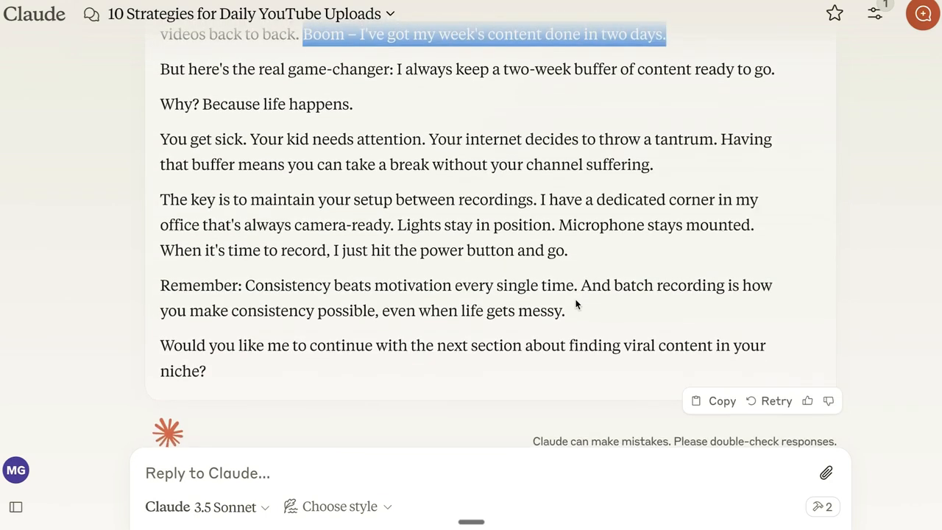